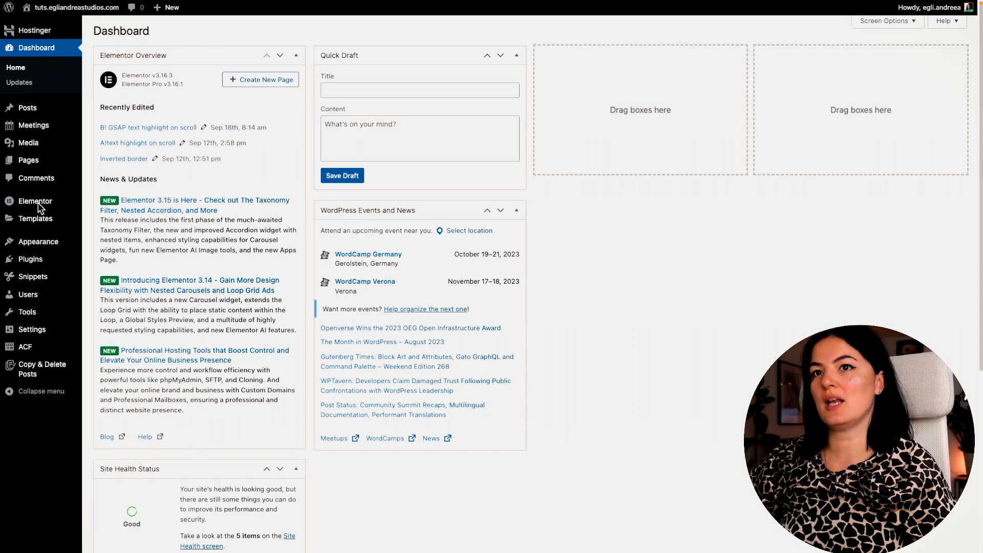
Show the Elementor Custom Code snippets list with the GSAP Preloader entry
{"action": "left_click", "coordinate": [35, 200]}
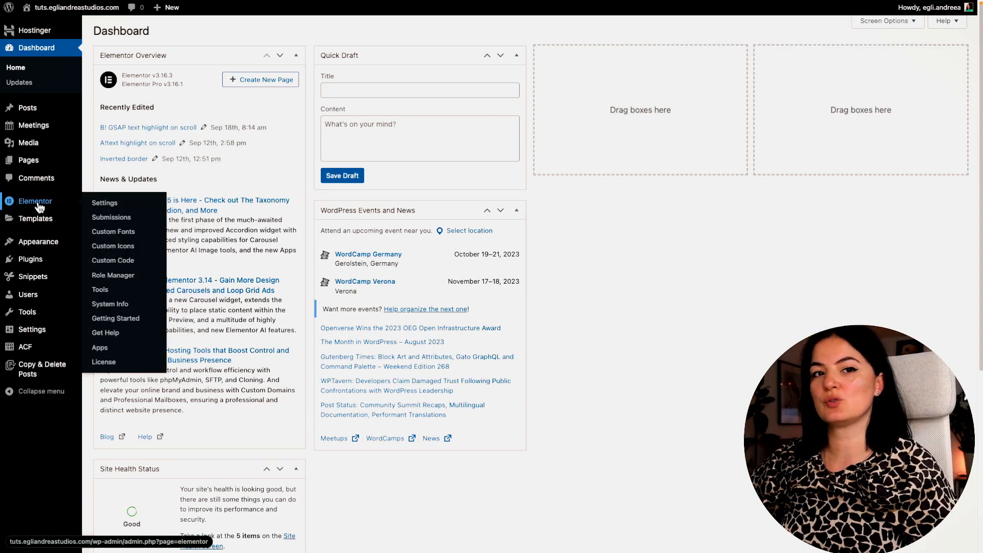
{"action": "mouse_move", "coordinate": [113, 260]}
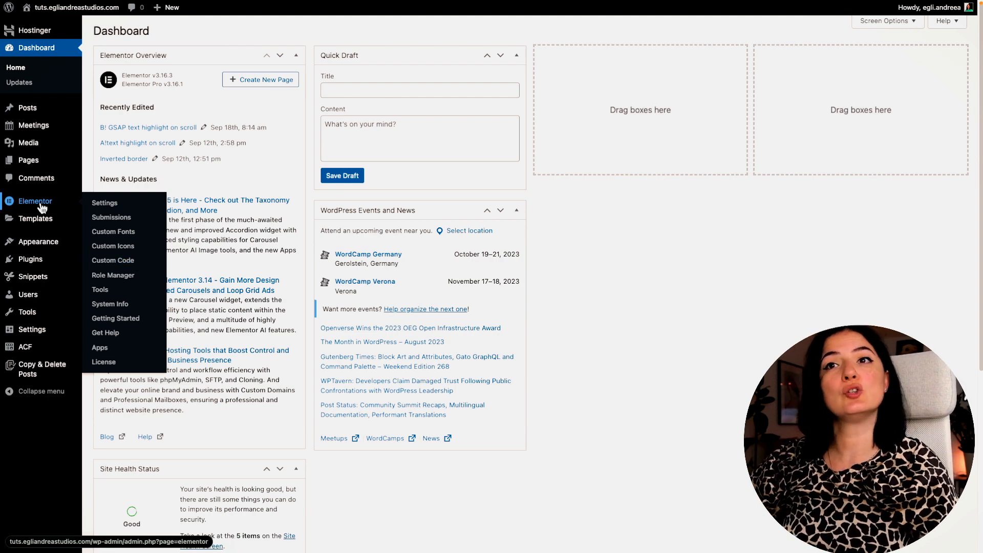
{"action": "mouse_move", "coordinate": [113, 260]}
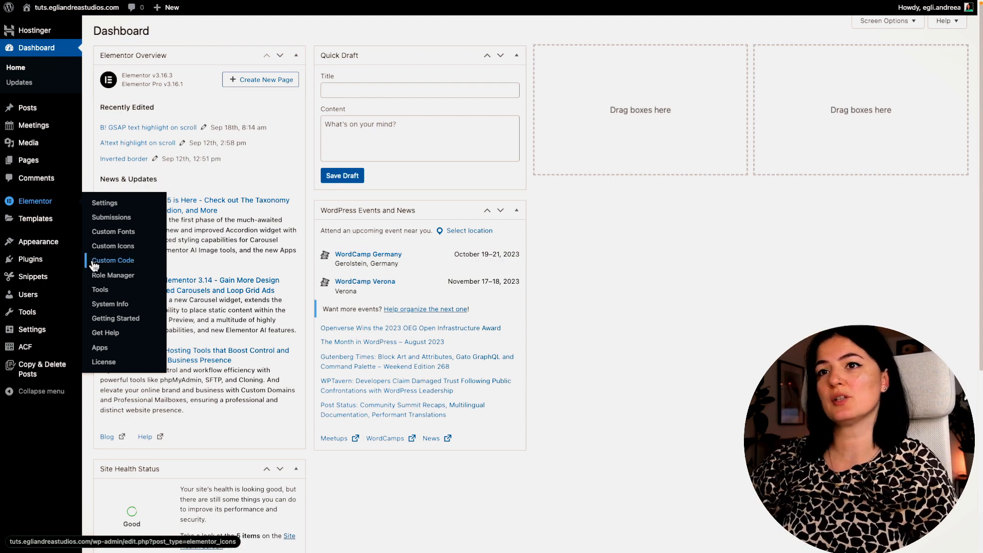
{"action": "left_click", "coordinate": [114, 260]}
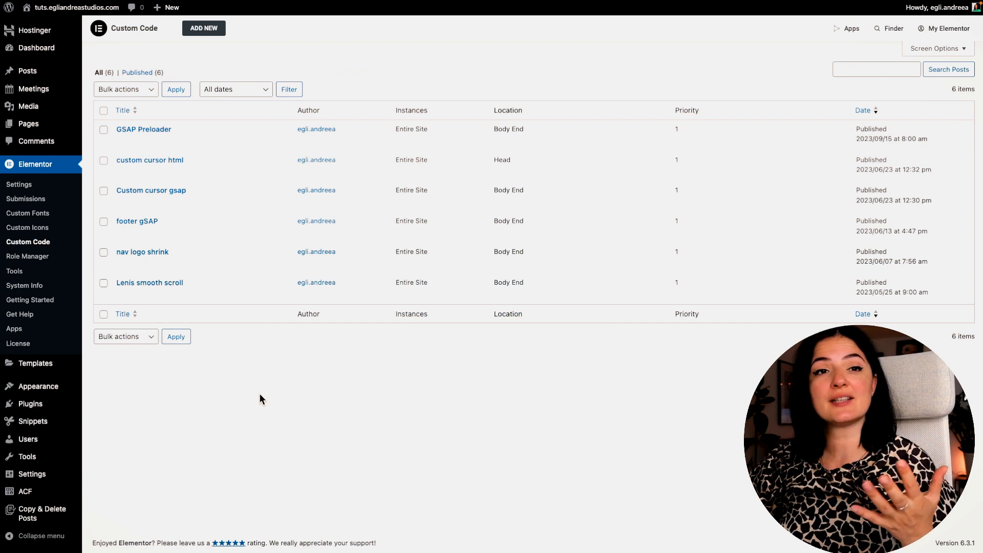
{"action": "mouse_move", "coordinate": [202, 28]}
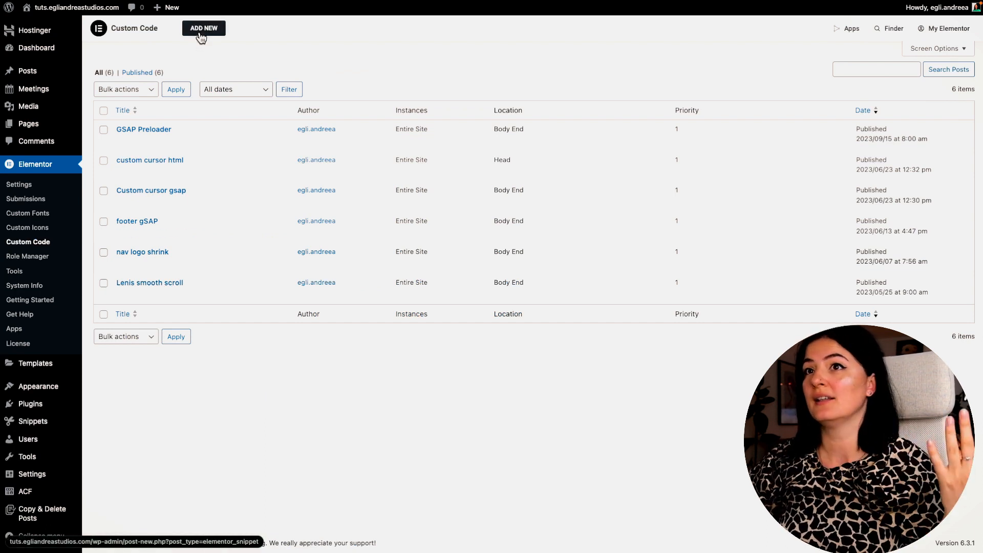
{"action": "left_click", "coordinate": [203, 28]}
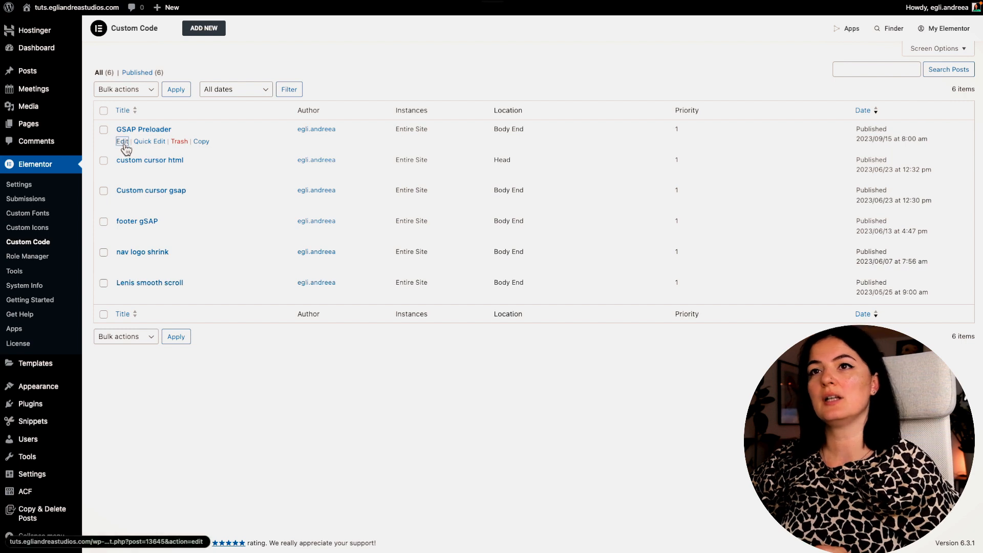
Edit the GSAP Preloader snippet, keeping its location at </body> - End
{"action": "left_click", "coordinate": [122, 141]}
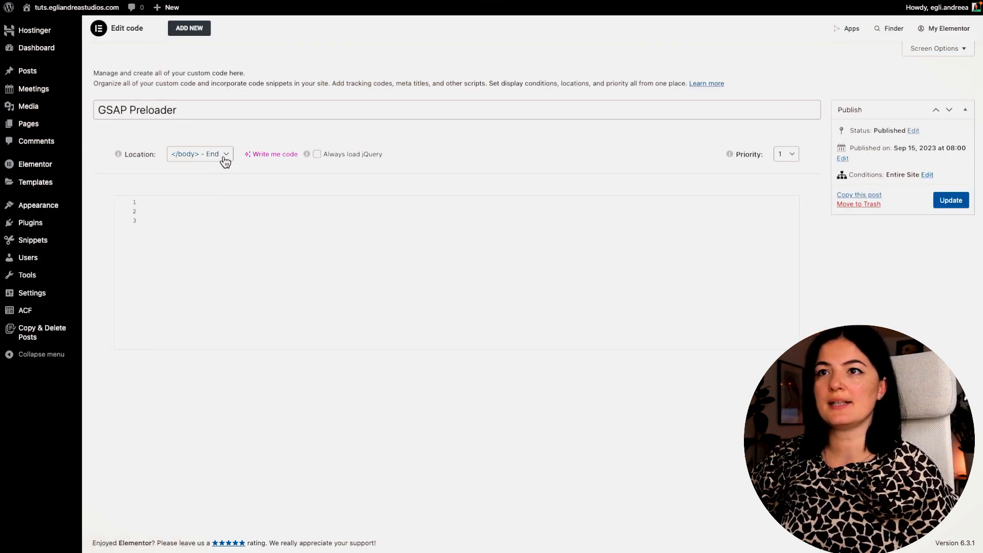
{"action": "left_click", "coordinate": [200, 154]}
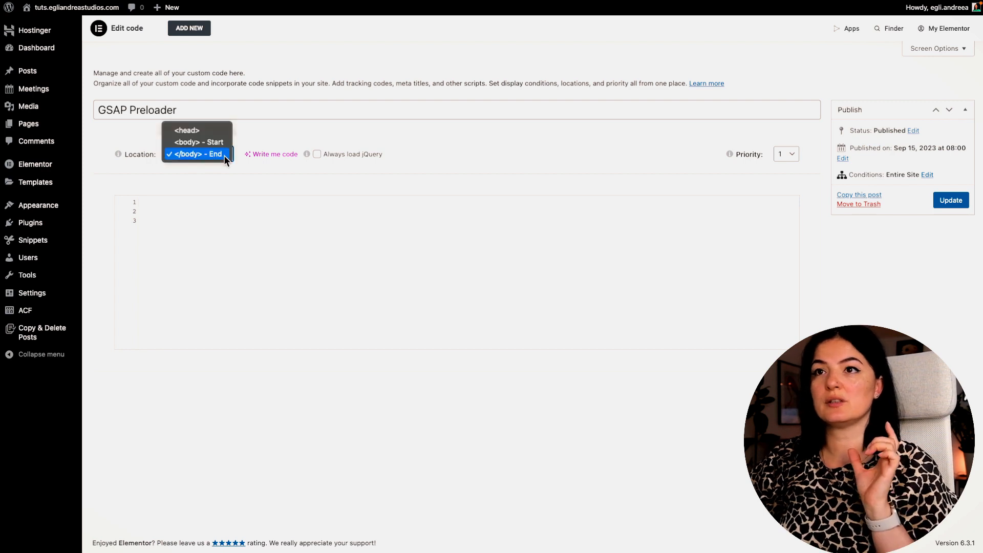
{"action": "left_click", "coordinate": [200, 154]}
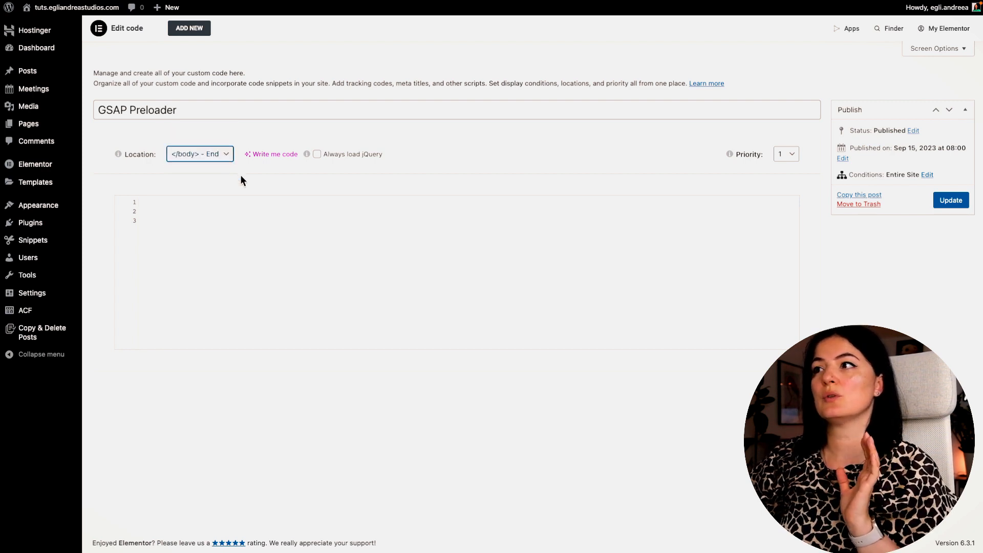
{"action": "mouse_move", "coordinate": [239, 180]}
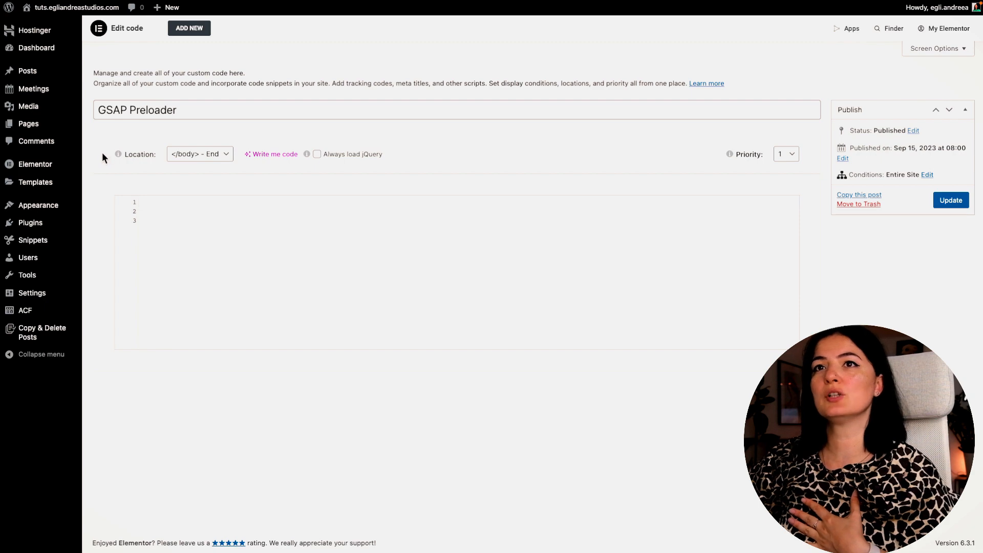
{"action": "mouse_move", "coordinate": [8, 123]}
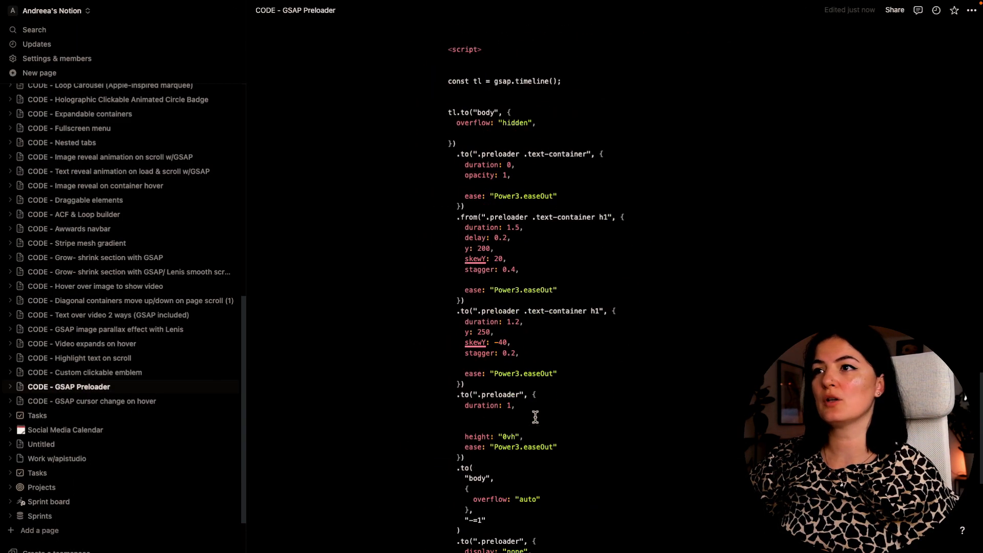
Review the Notion CODE - GSAP Preloader page's CSS, markup and timeline script to copy
{"action": "scroll", "scroll_direction": "up", "scroll_amount": 3}
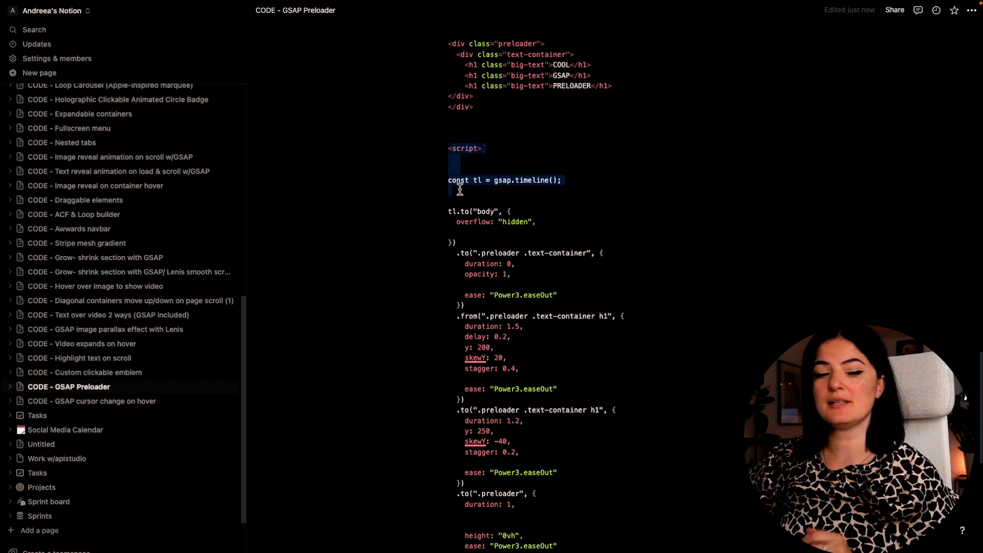
{"action": "scroll", "scroll_direction": "down", "scroll_amount": 3}
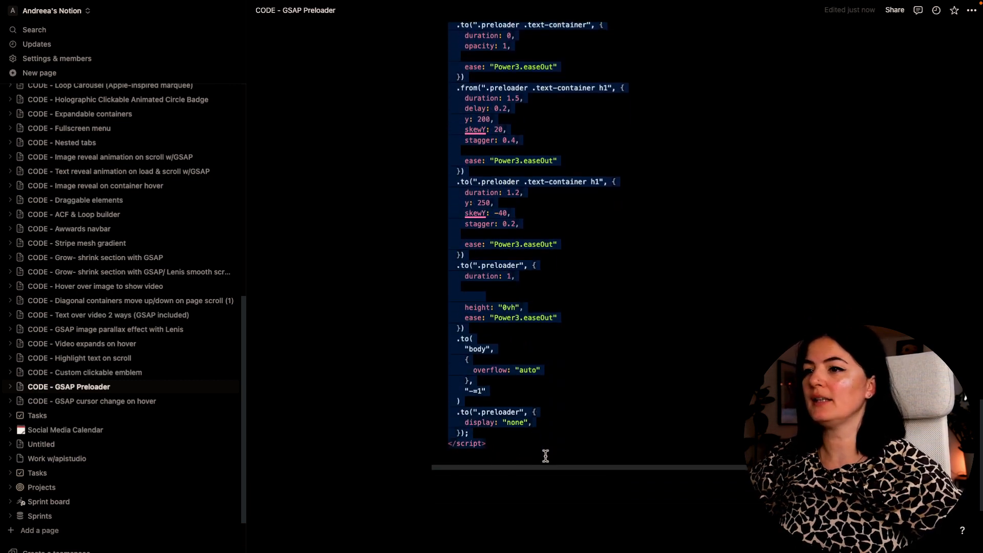
{"action": "scroll", "scroll_direction": "down", "scroll_amount": 3}
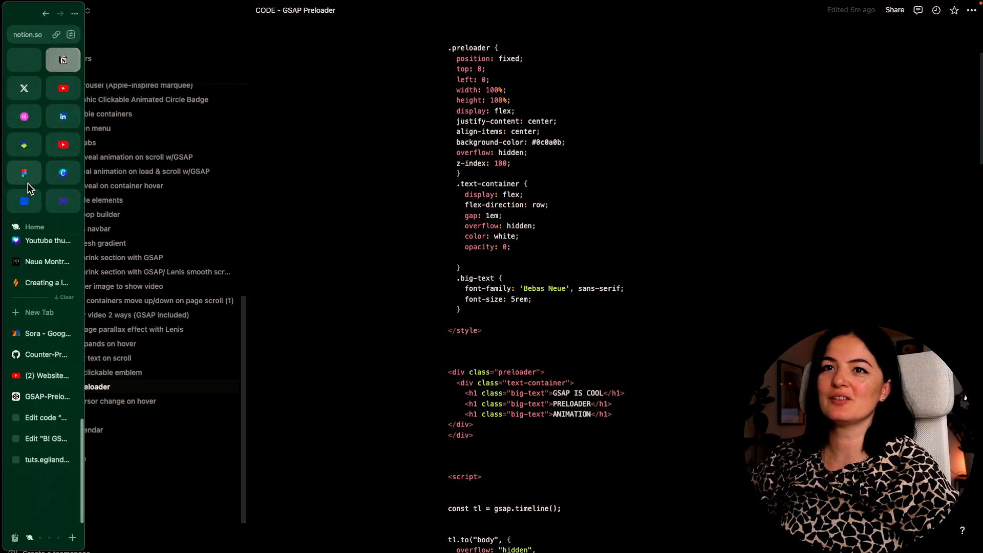
{"action": "mouse_move", "coordinate": [62, 114]}
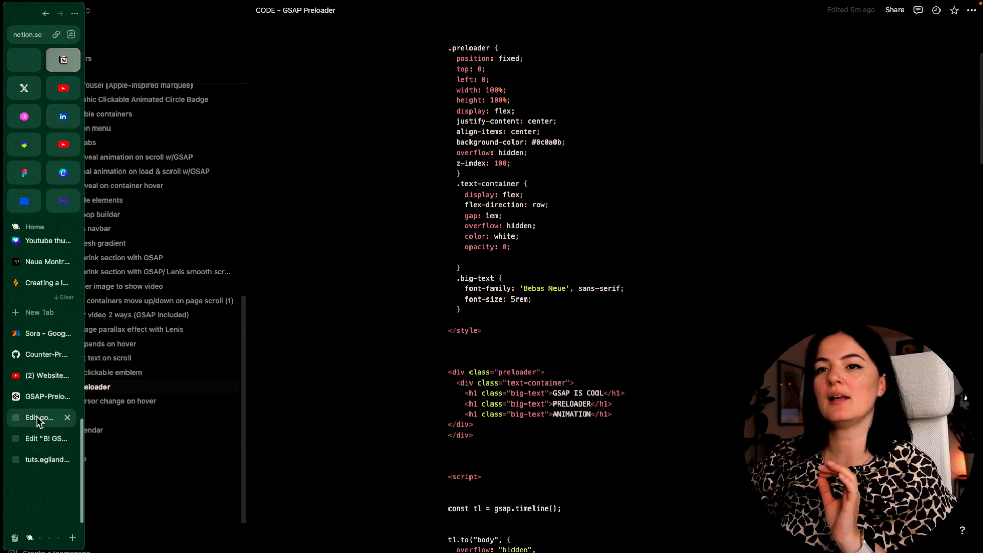
Paste the full preloader code into the snippet and save it with Update
{"action": "left_click", "coordinate": [39, 418]}
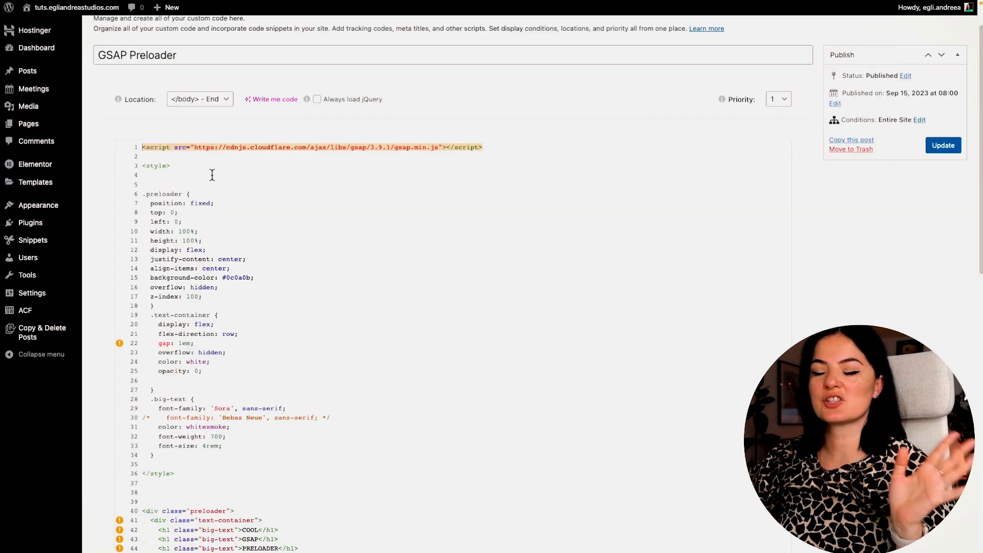
{"action": "scroll", "scroll_direction": "down", "scroll_amount": 3}
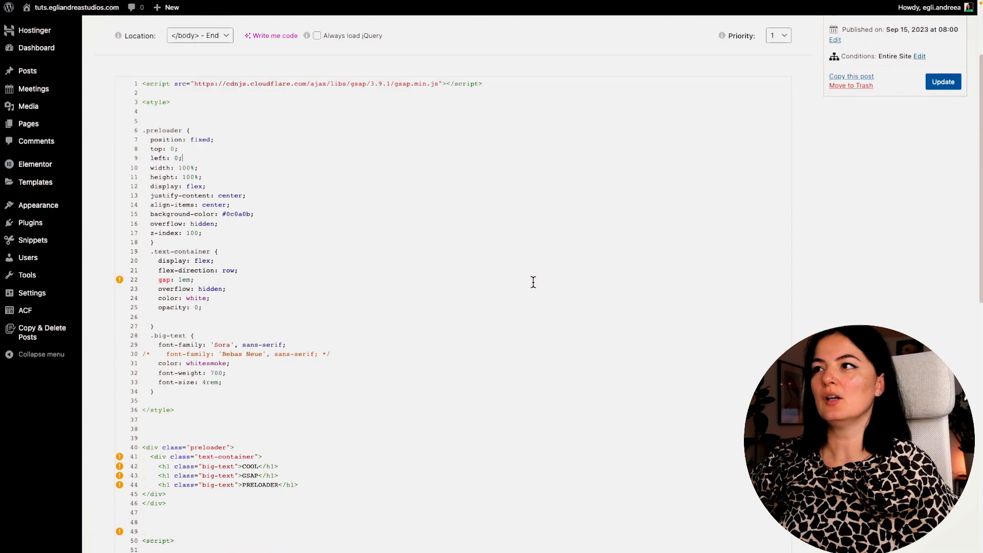
{"action": "scroll", "scroll_direction": "down", "scroll_amount": 3}
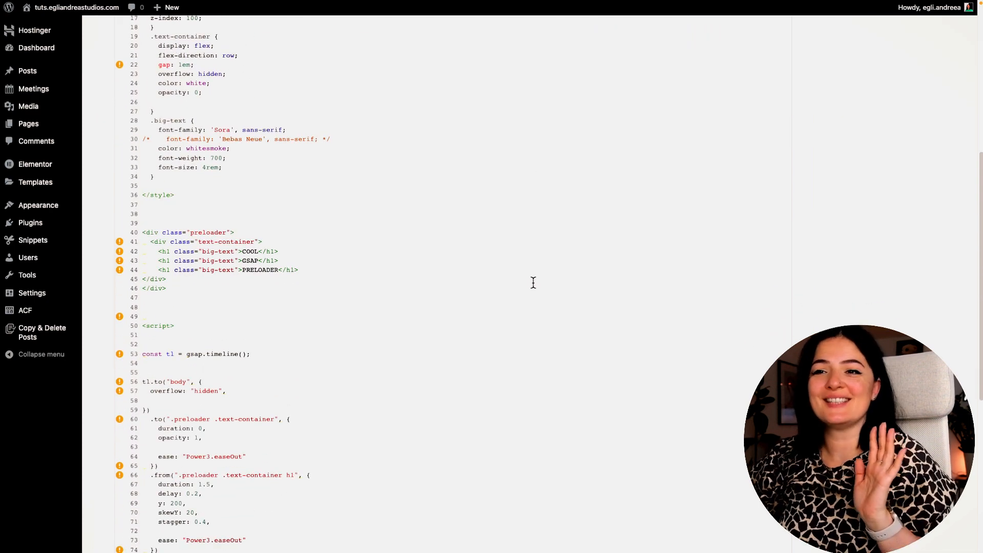
{"action": "scroll", "scroll_direction": "up", "scroll_amount": 3}
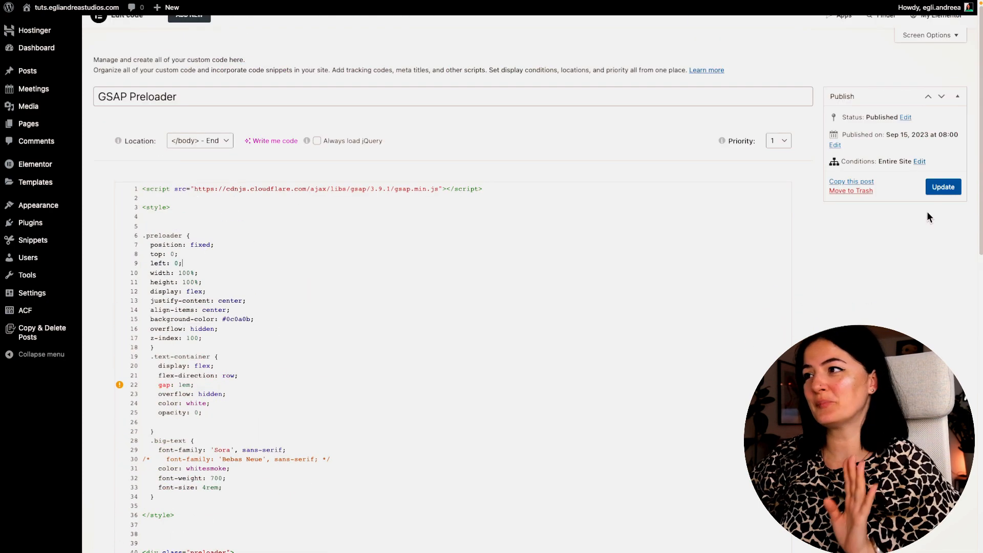
{"action": "left_click", "coordinate": [942, 186]}
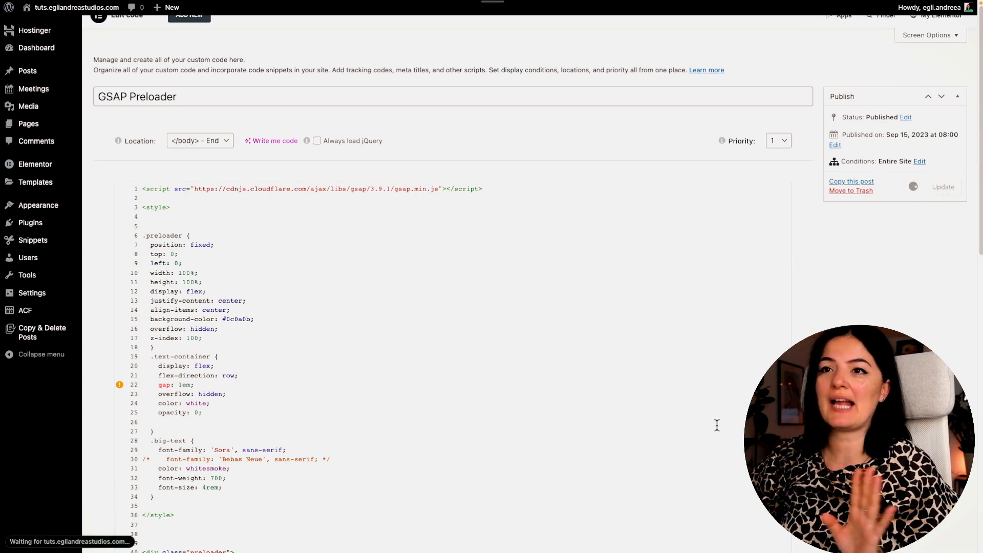
{"action": "left_click", "coordinate": [941, 186]}
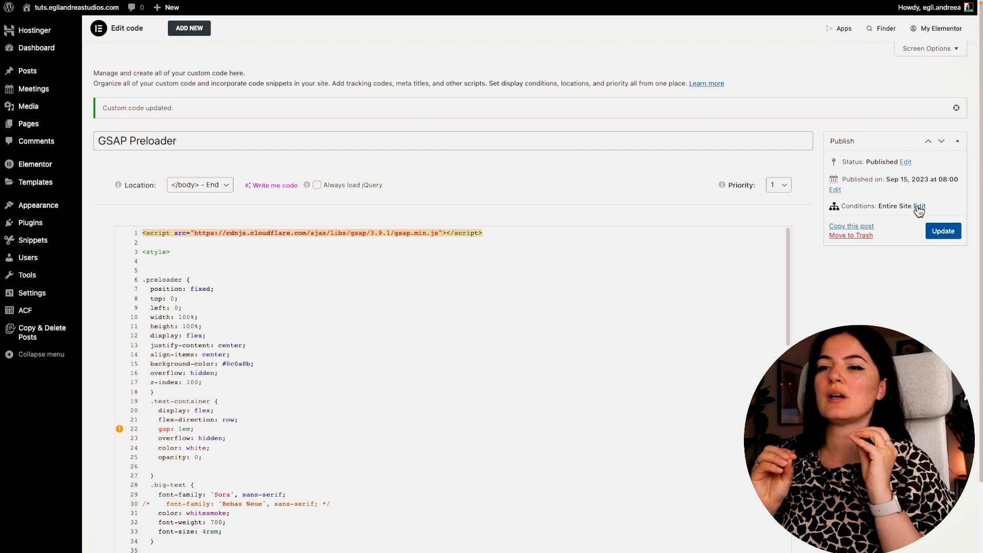
Show the snippet's Publish Settings with the Include – Entire Site condition
{"action": "left_click", "coordinate": [919, 205]}
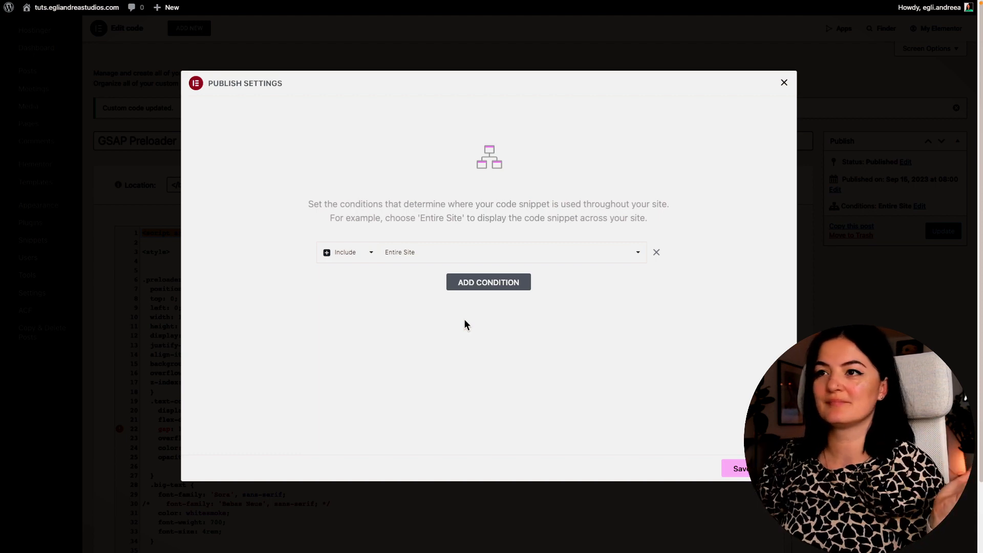
{"action": "mouse_move", "coordinate": [710, 424]}
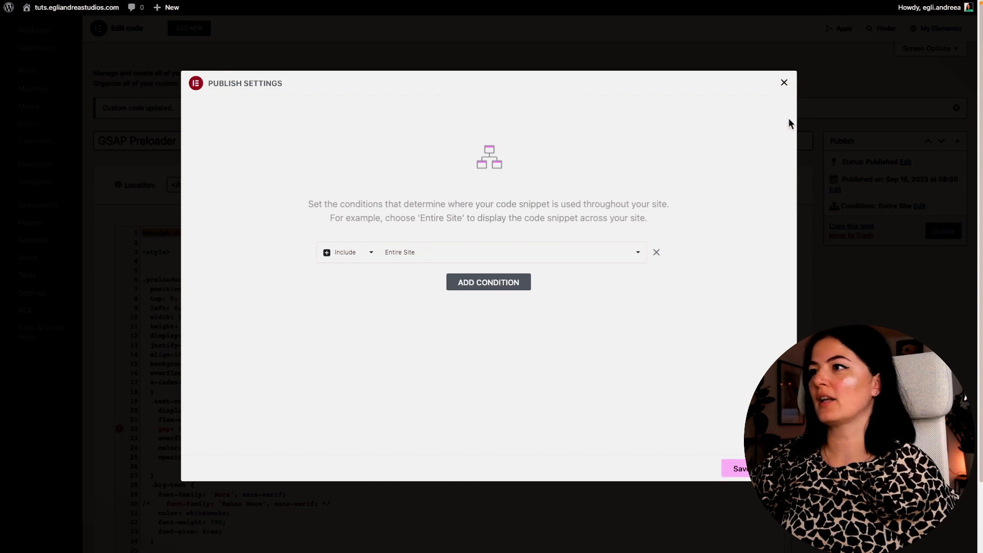
Dismiss the publish settings and view the live site with its IT IS WORKING headings
{"action": "left_click", "coordinate": [783, 82]}
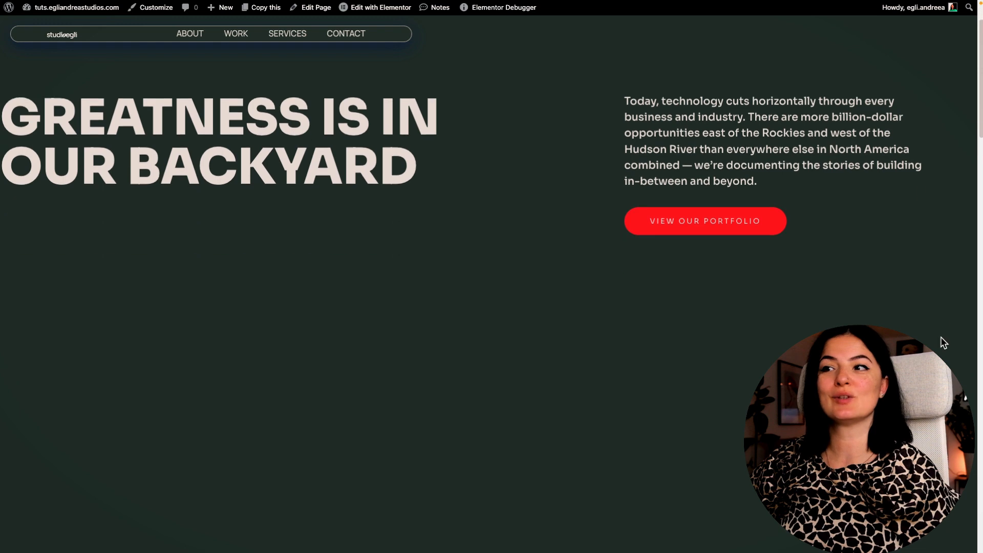
{"action": "scroll", "scroll_direction": "down", "scroll_amount": 3}
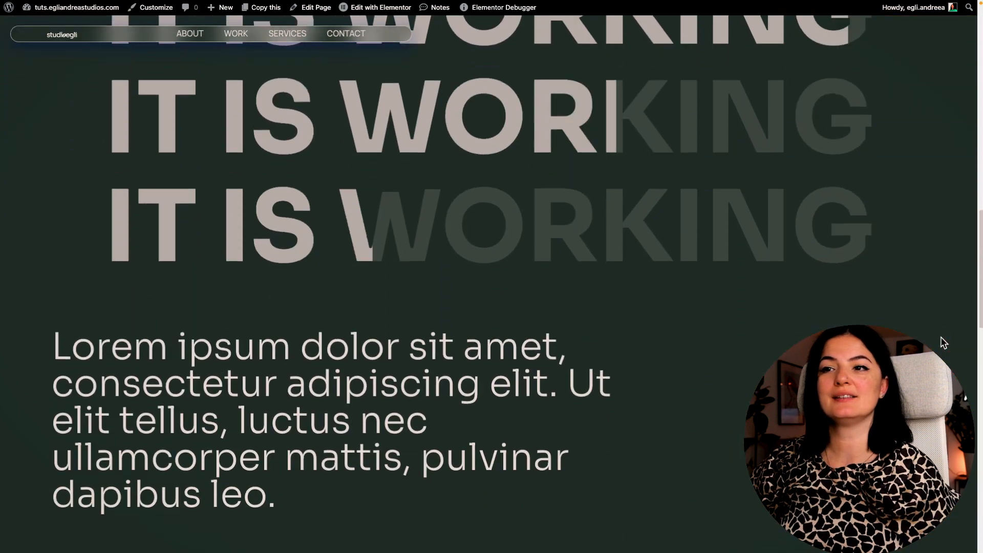
{"action": "scroll", "scroll_direction": "down", "scroll_amount": 3}
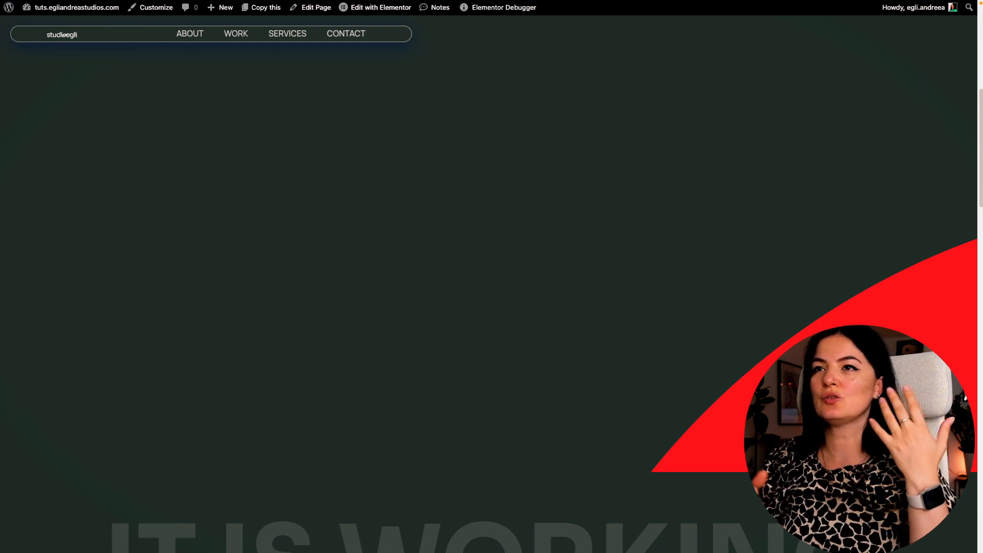
{"action": "mouse_move", "coordinate": [596, 229]}
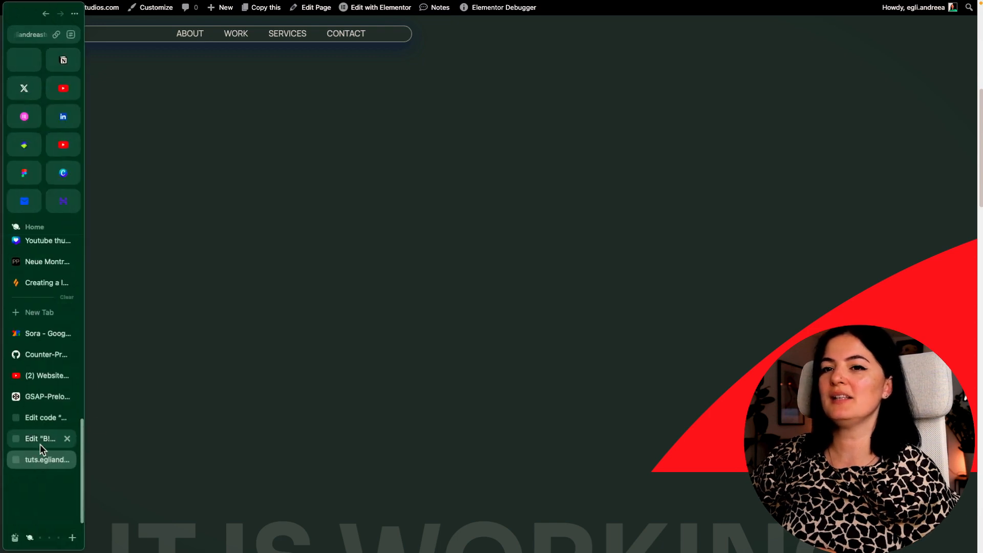
Review the preloader code in the editor, then switch to the reloading live site
{"action": "left_click", "coordinate": [36, 438]}
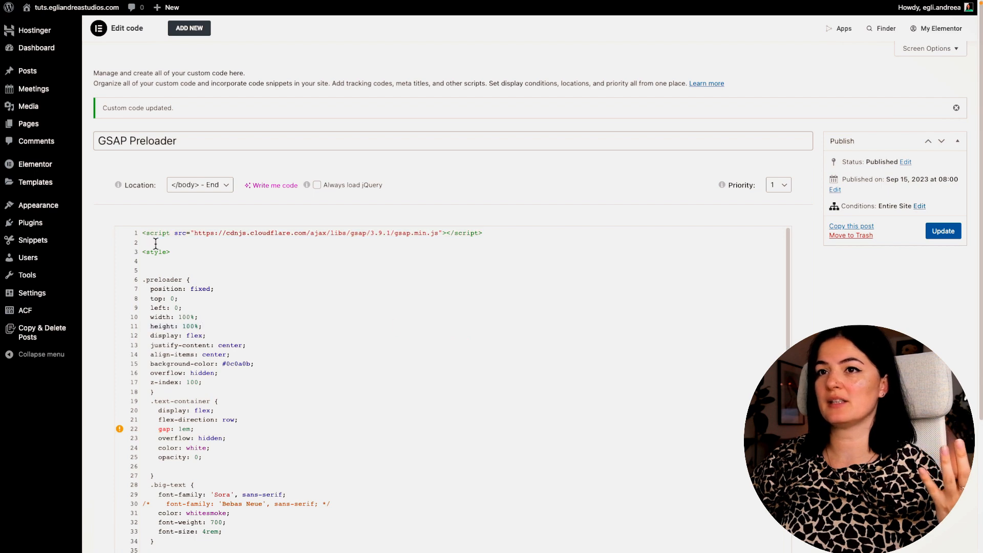
{"action": "scroll", "scroll_direction": "down", "scroll_amount": 3}
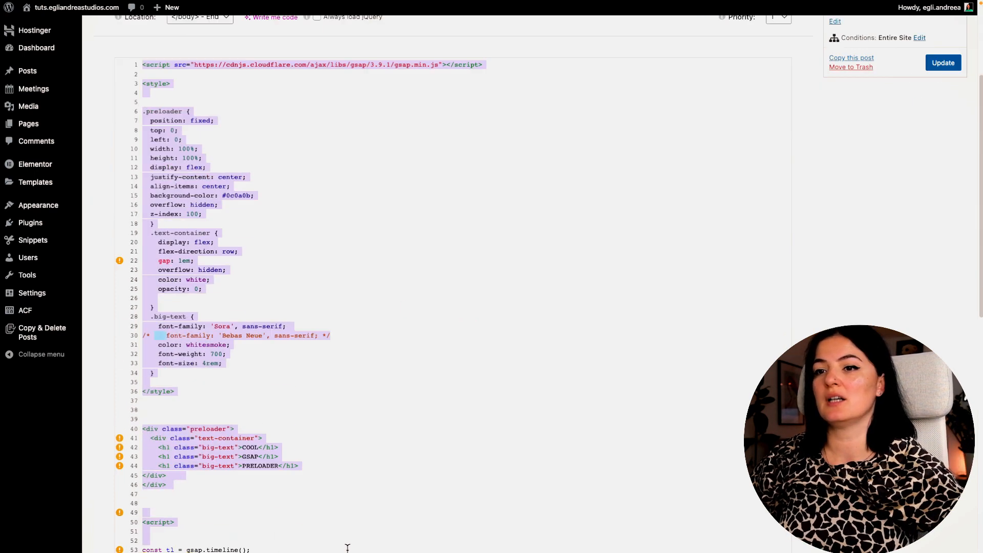
{"action": "scroll", "scroll_direction": "down", "scroll_amount": 3}
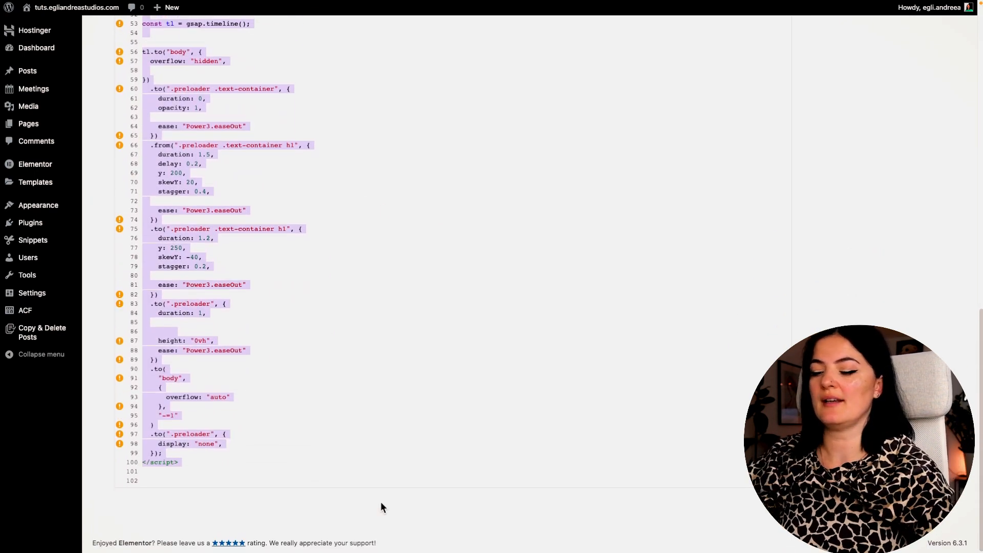
{"action": "left_click", "coordinate": [941, 152]}
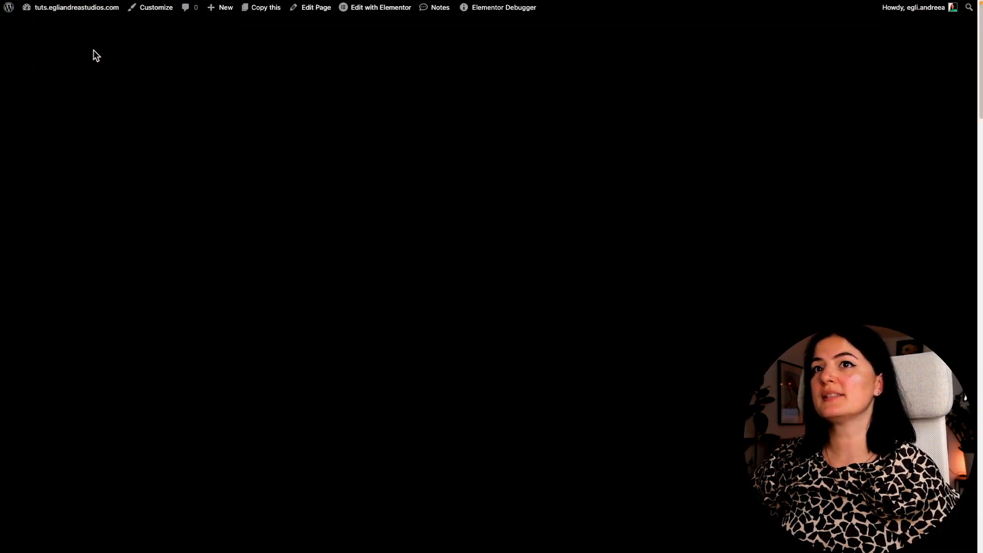
Reload the live site to replay the preloader and review the page top to bottom
{"action": "right_click", "coordinate": [97, 54]}
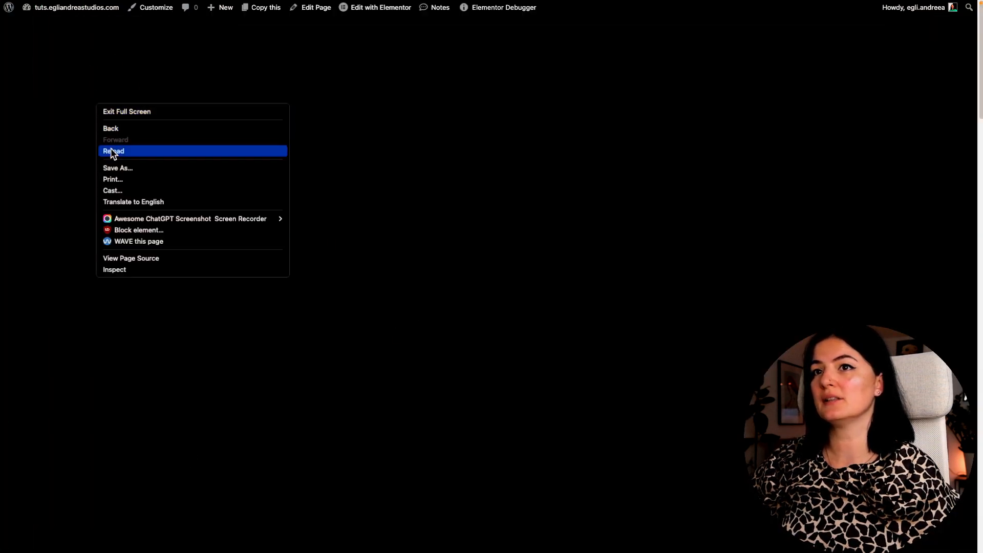
{"action": "left_click", "coordinate": [114, 152]}
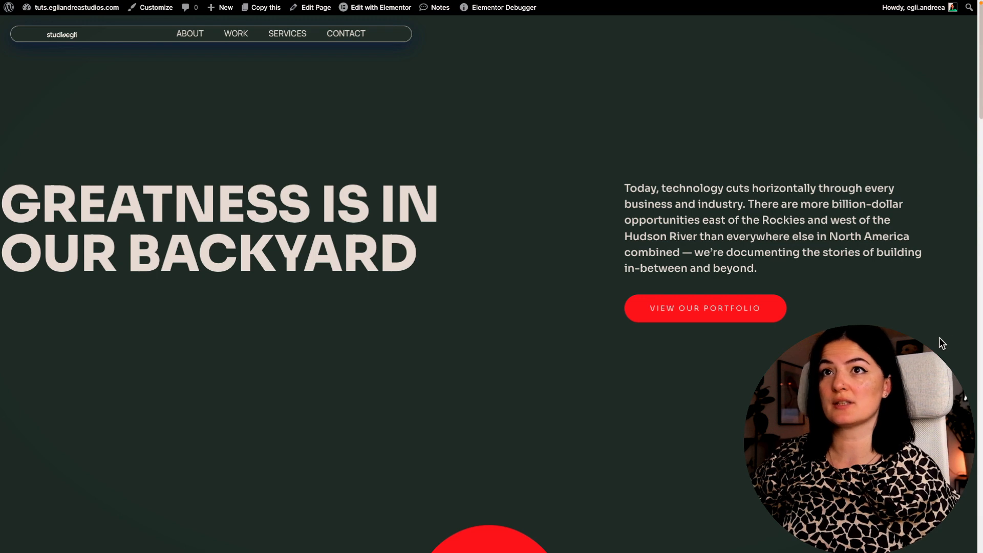
{"action": "mouse_move", "coordinate": [932, 345]}
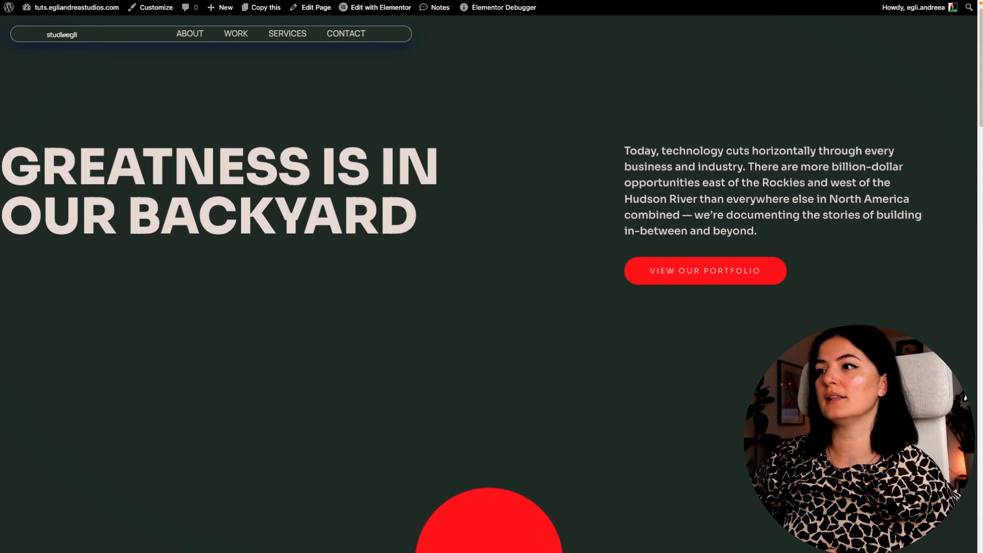
{"action": "scroll", "scroll_direction": "down", "scroll_amount": 3}
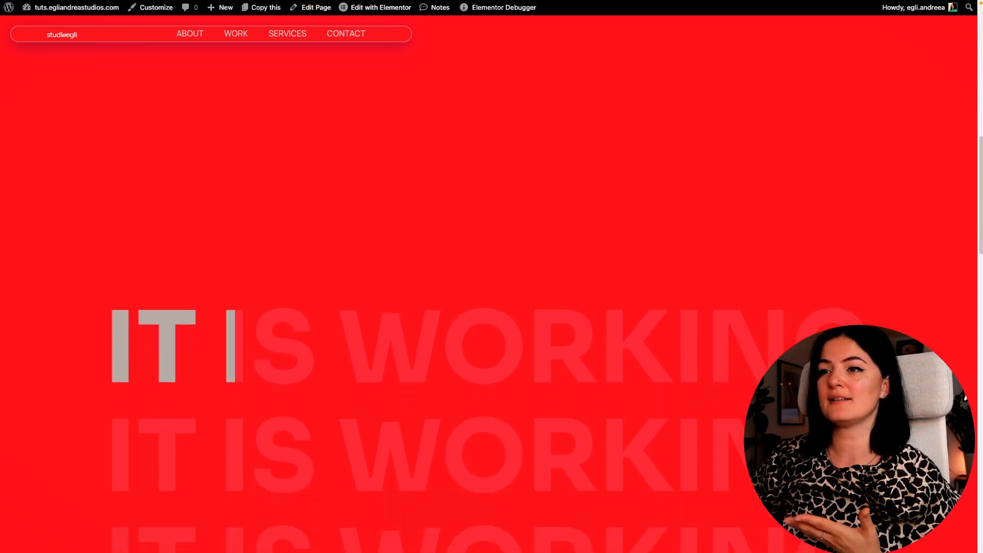
{"action": "scroll", "scroll_direction": "down", "scroll_amount": 3}
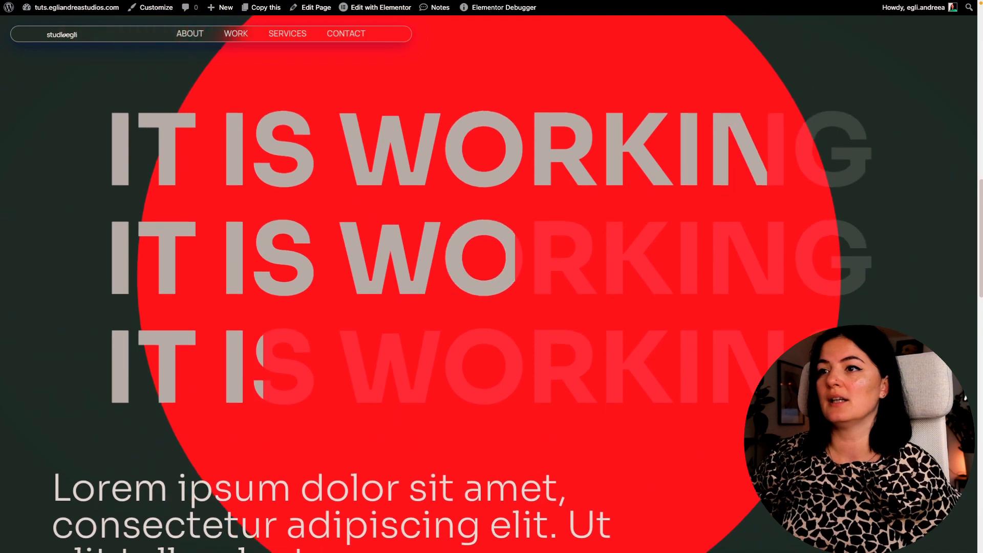
{"action": "scroll", "scroll_direction": "down", "scroll_amount": 3}
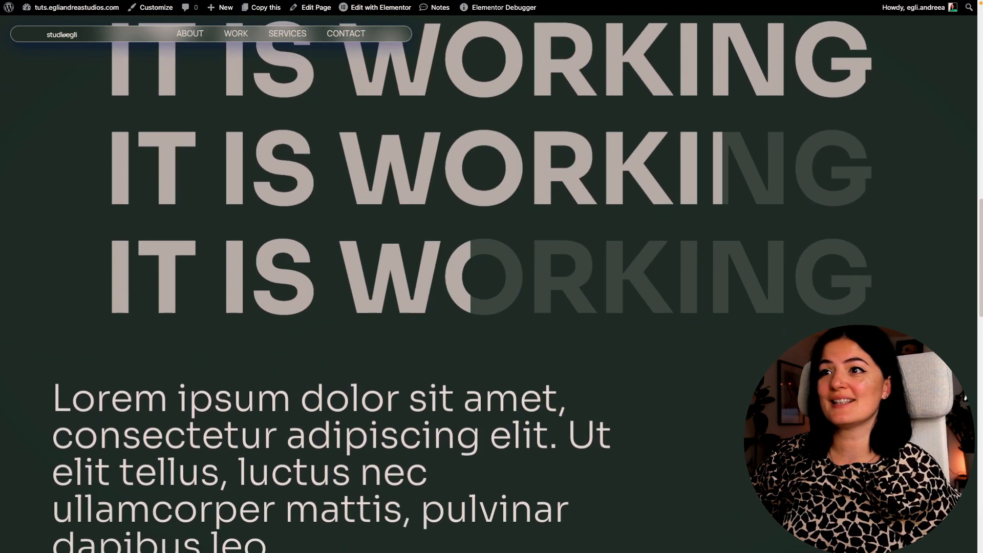
{"action": "scroll", "scroll_direction": "down", "scroll_amount": 3}
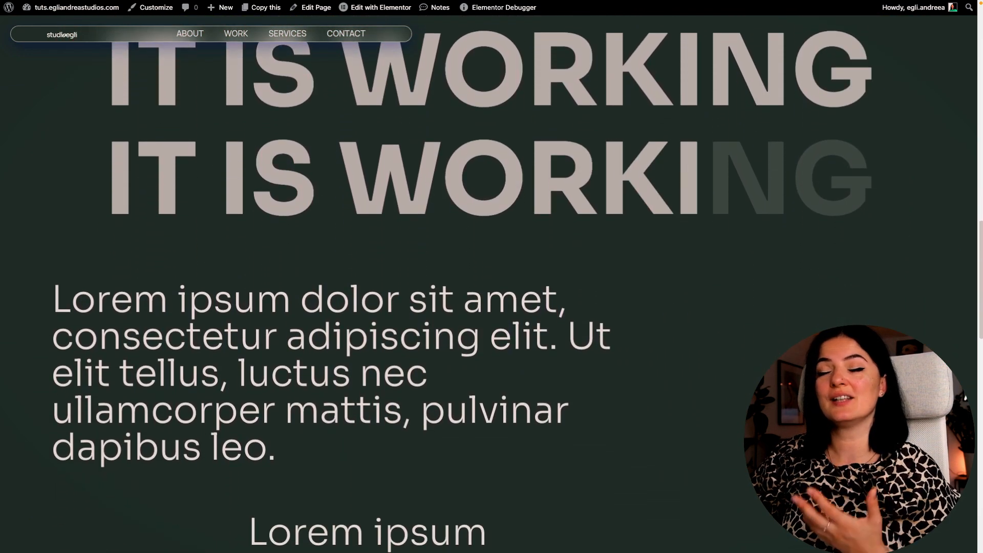
{"action": "scroll", "scroll_direction": "down", "scroll_amount": 3}
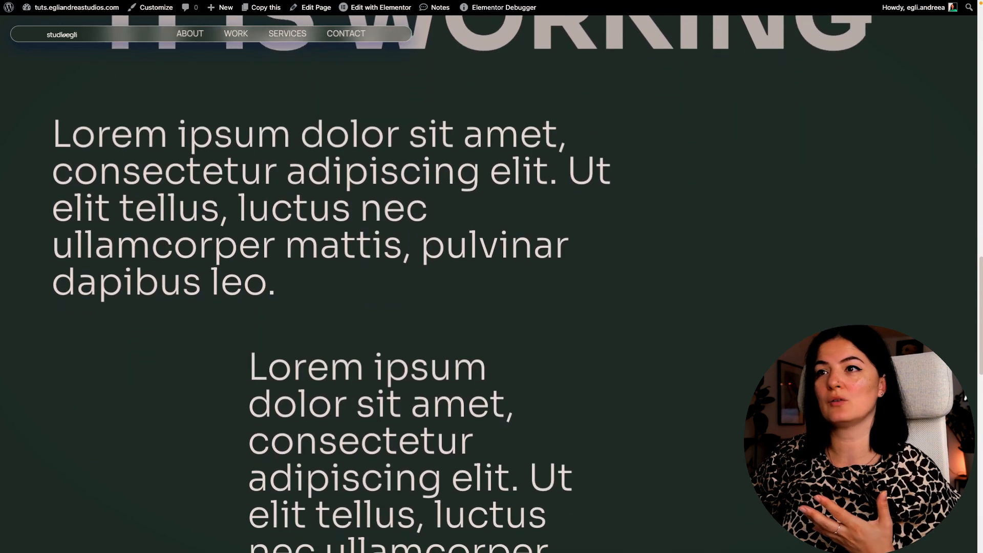
{"action": "scroll", "scroll_direction": "down", "scroll_amount": 3}
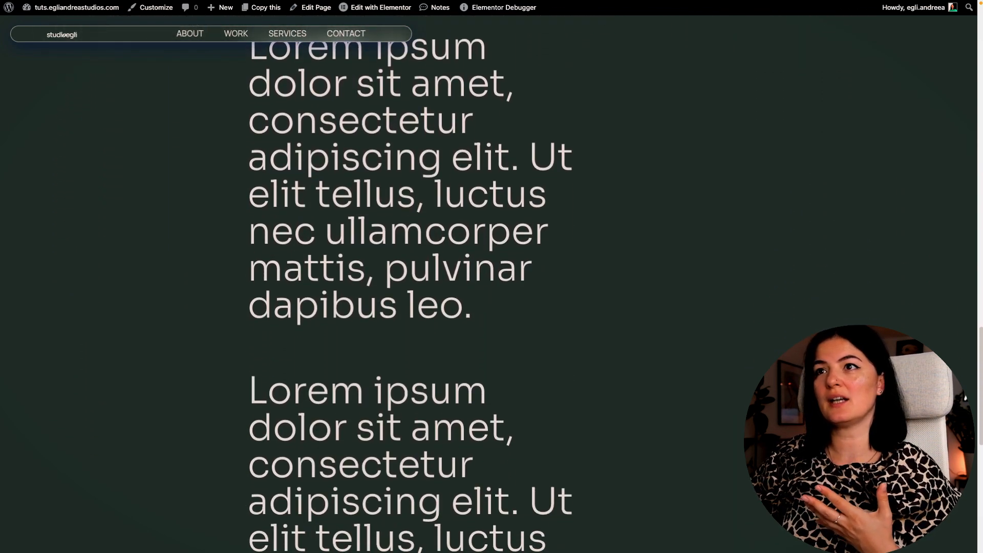
{"action": "scroll", "scroll_direction": "down", "scroll_amount": 3}
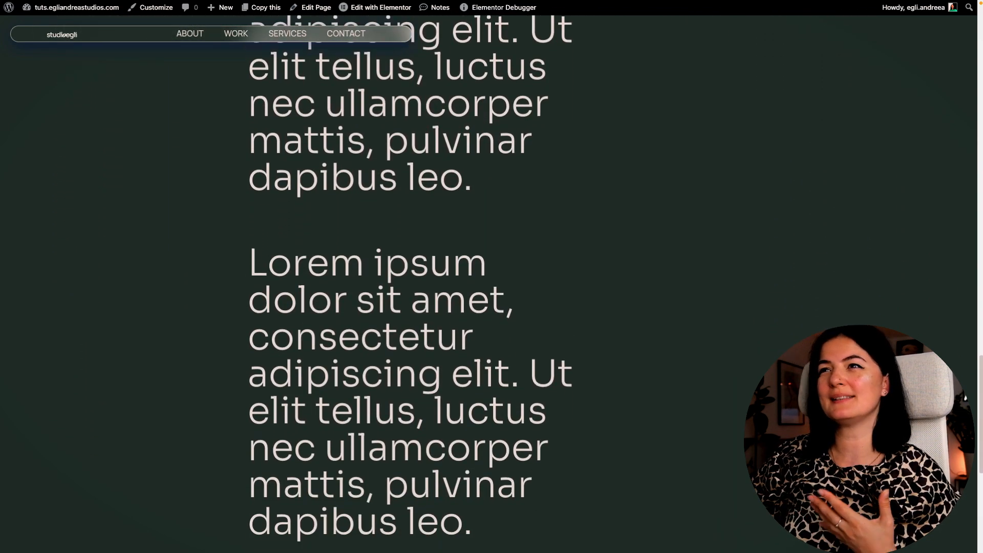
{"action": "scroll", "scroll_direction": "down", "scroll_amount": 3}
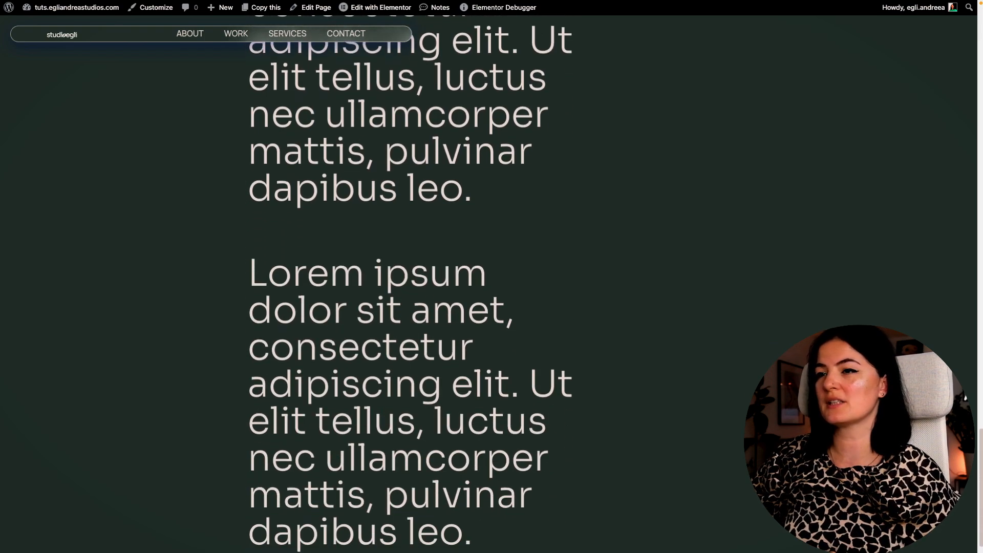
{"action": "scroll", "scroll_direction": "down", "scroll_amount": 3}
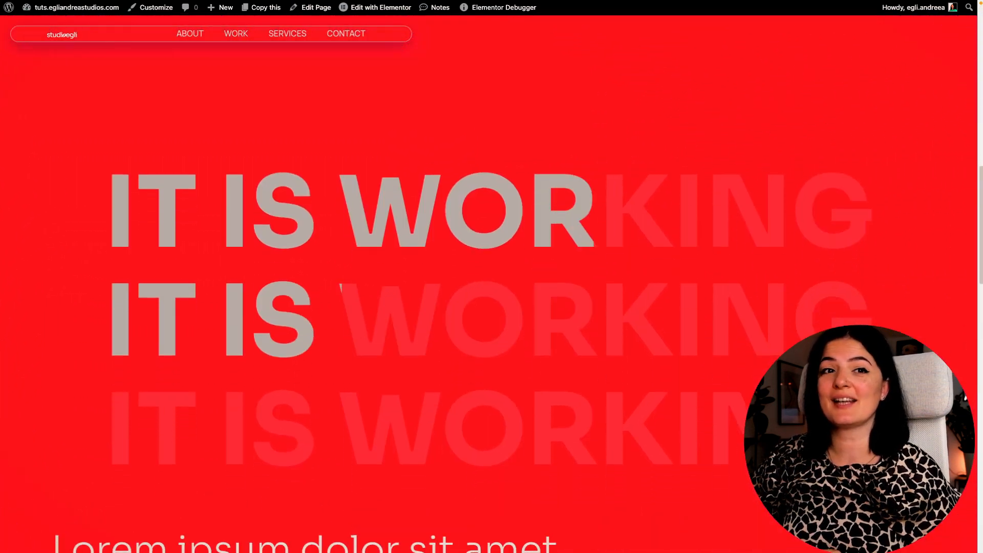
{"action": "scroll", "scroll_direction": "down", "scroll_amount": 3}
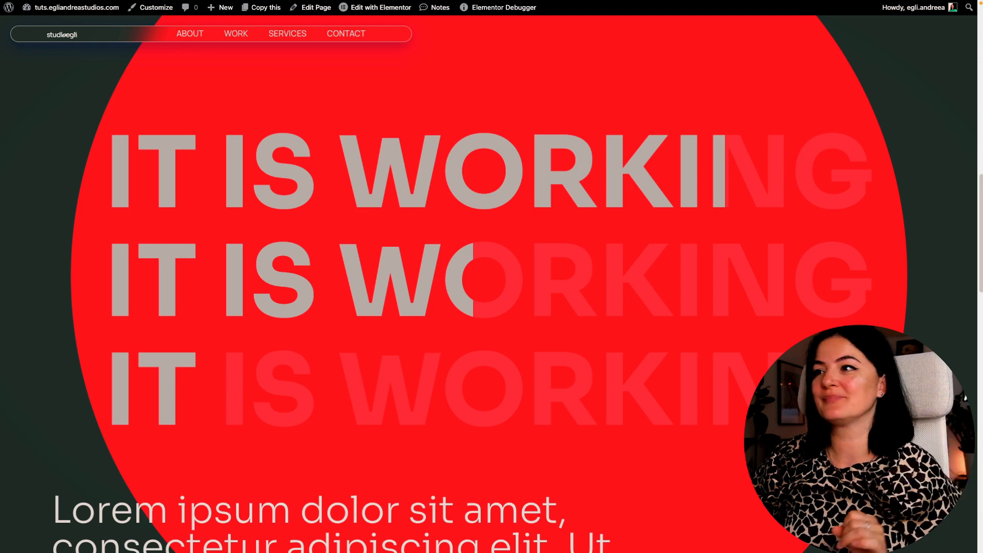
{"action": "scroll", "scroll_direction": "down", "scroll_amount": 3}
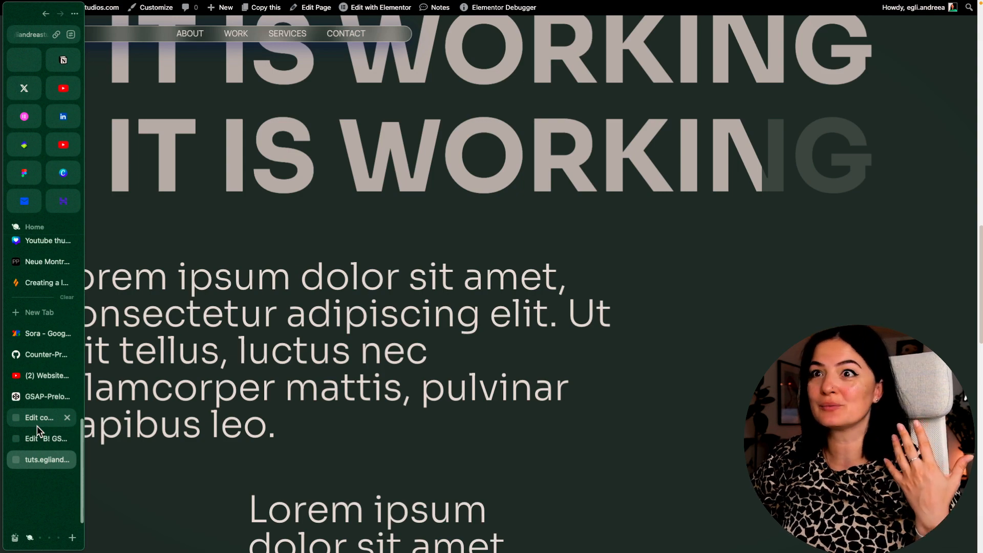
Uncomment the gsap.min.js library script tag on line 1 of the snippet
{"action": "left_click", "coordinate": [38, 416]}
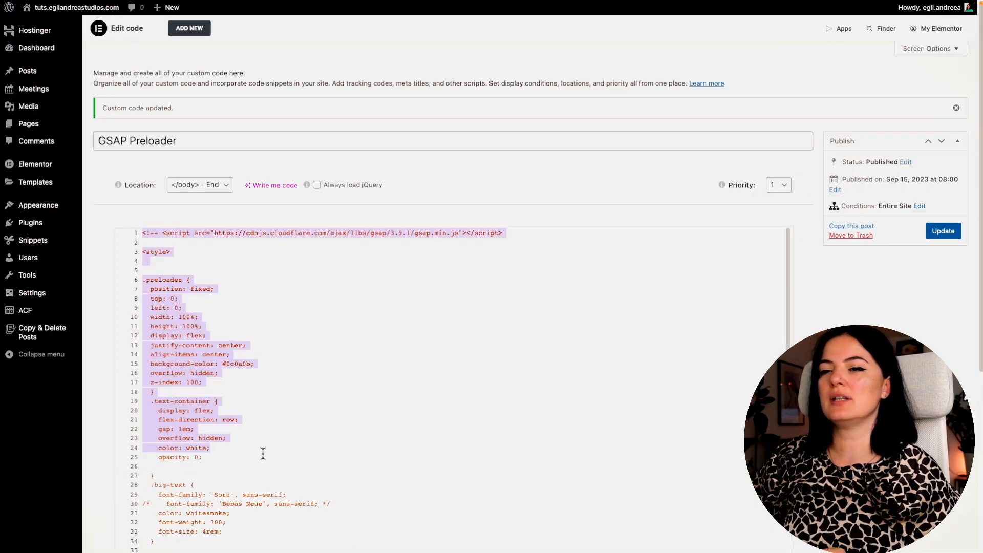
{"action": "scroll", "scroll_direction": "down", "scroll_amount": 3}
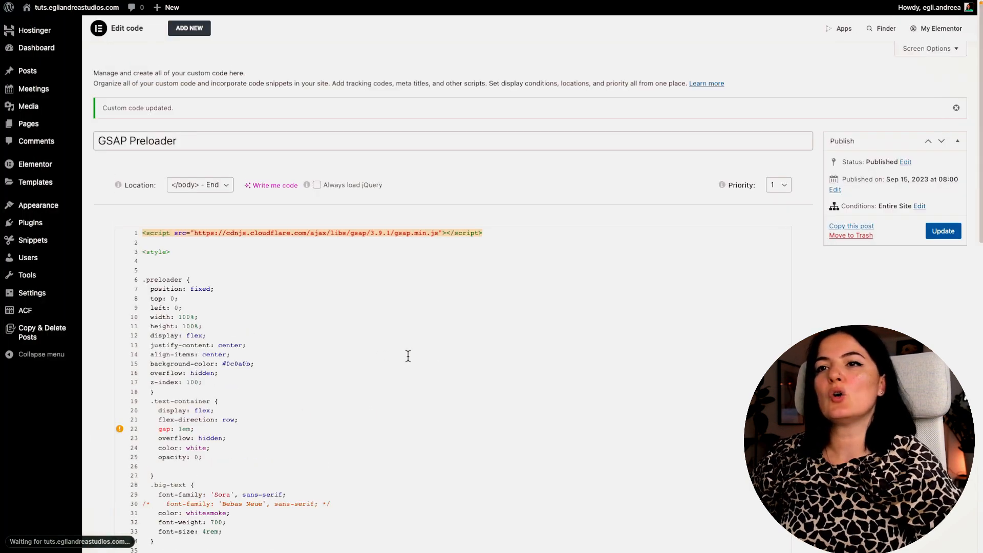
{"action": "scroll", "scroll_direction": "down", "scroll_amount": 3}
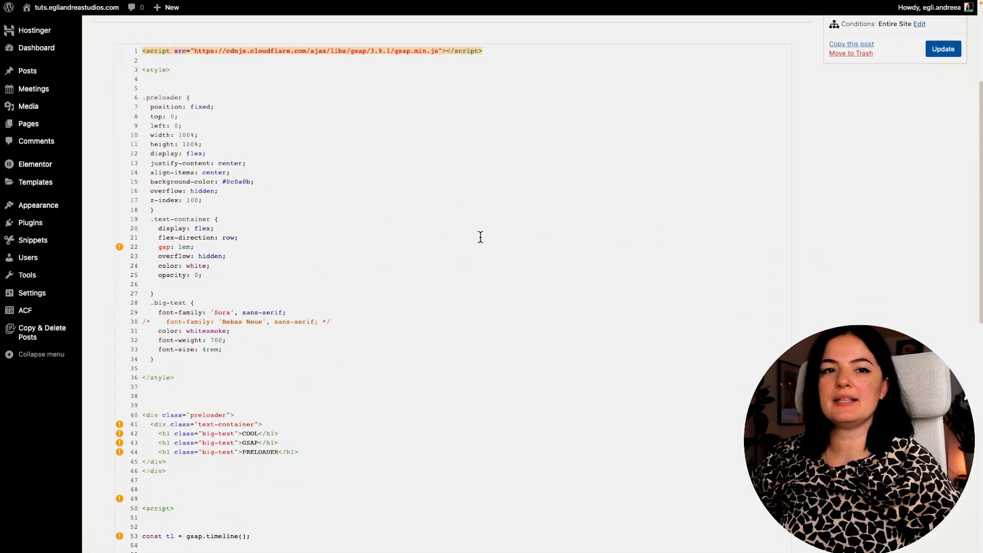
{"action": "mouse_move", "coordinate": [434, 236]}
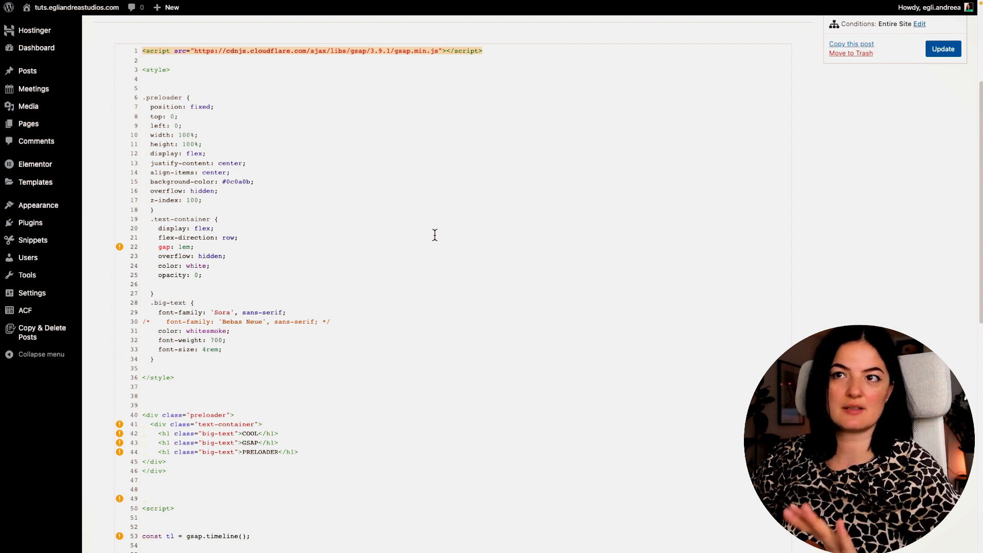
{"action": "mouse_move", "coordinate": [361, 166]}
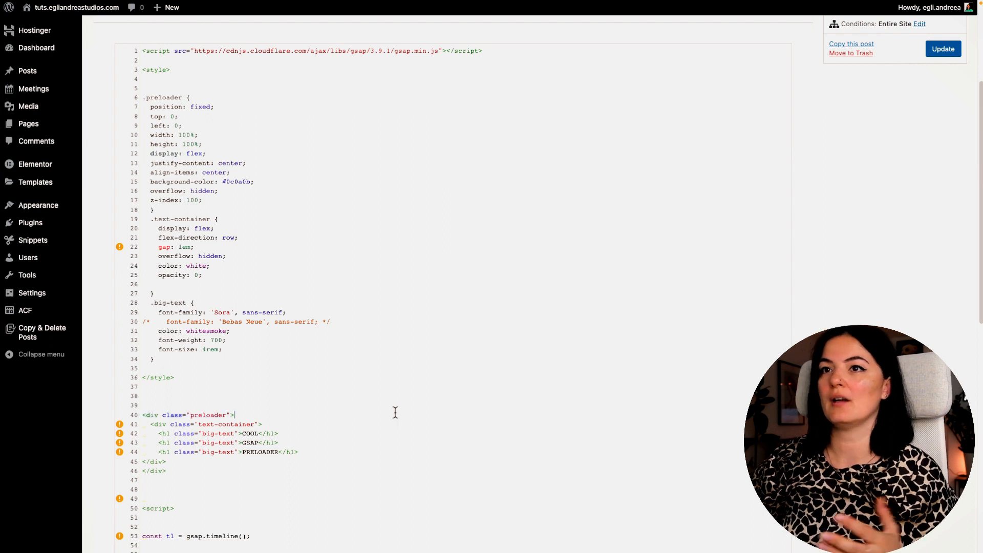
{"action": "scroll", "scroll_direction": "up", "scroll_amount": 3}
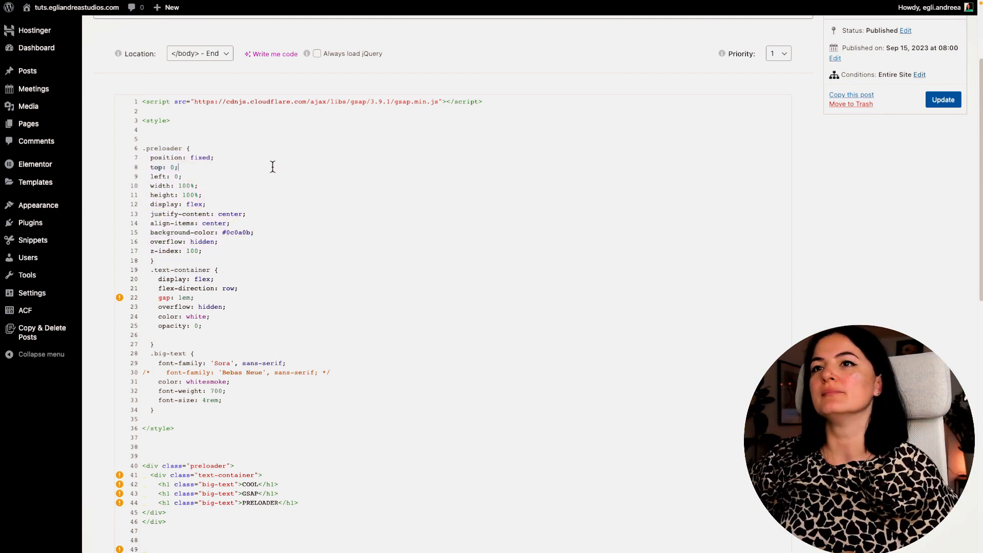
{"action": "mouse_move", "coordinate": [231, 224]}
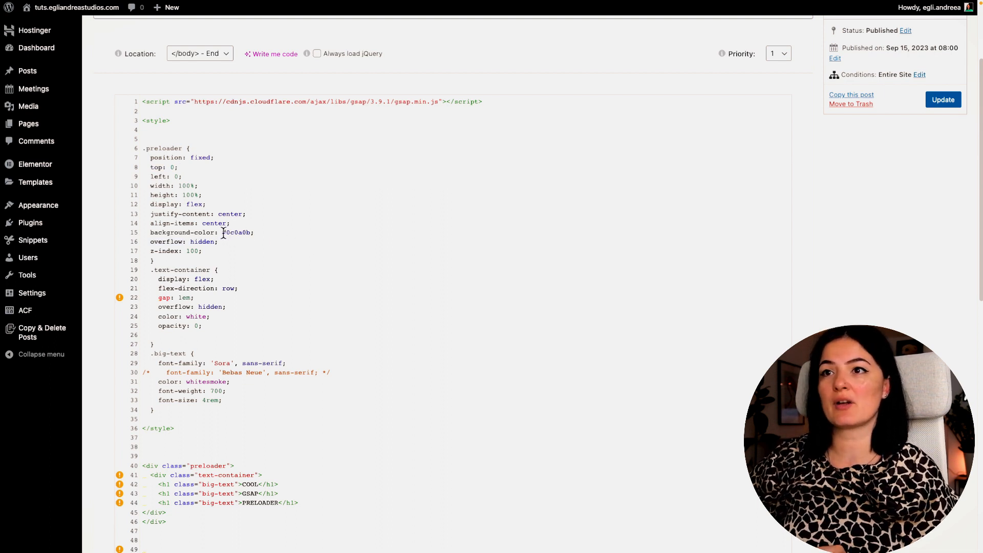
{"action": "double_click", "coordinate": [236, 232]}
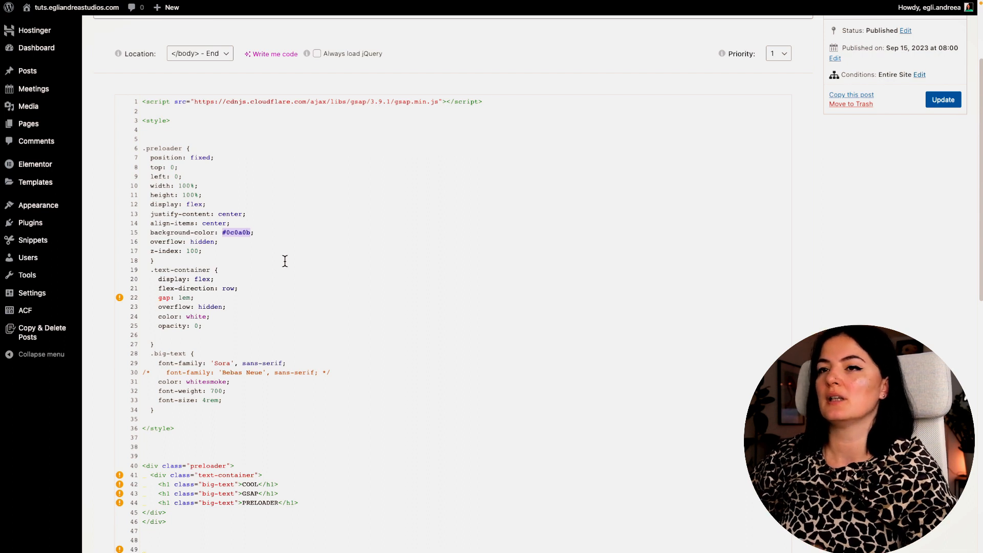
{"action": "left_click", "coordinate": [225, 232]}
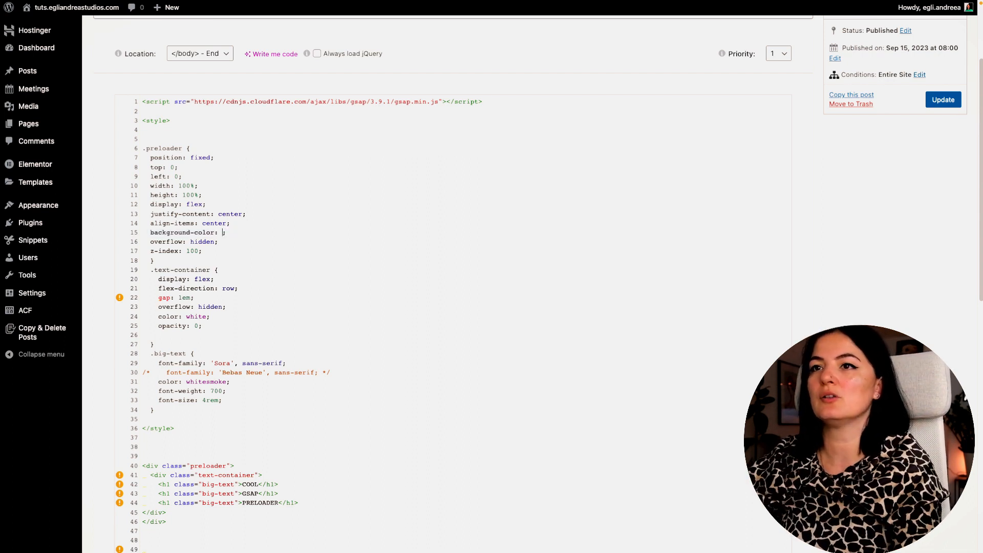
{"action": "type", "text": "salmon"}
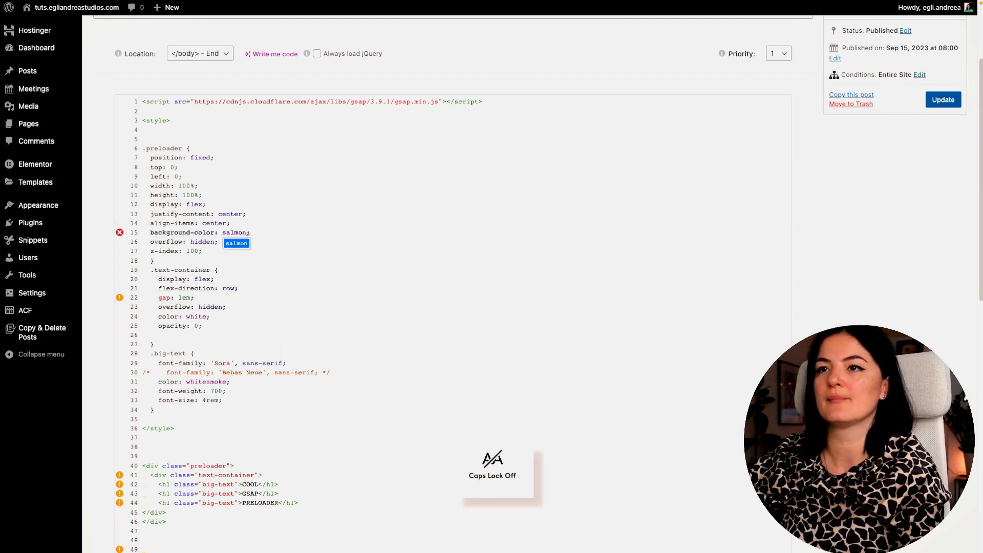
{"action": "left_click", "coordinate": [942, 99]}
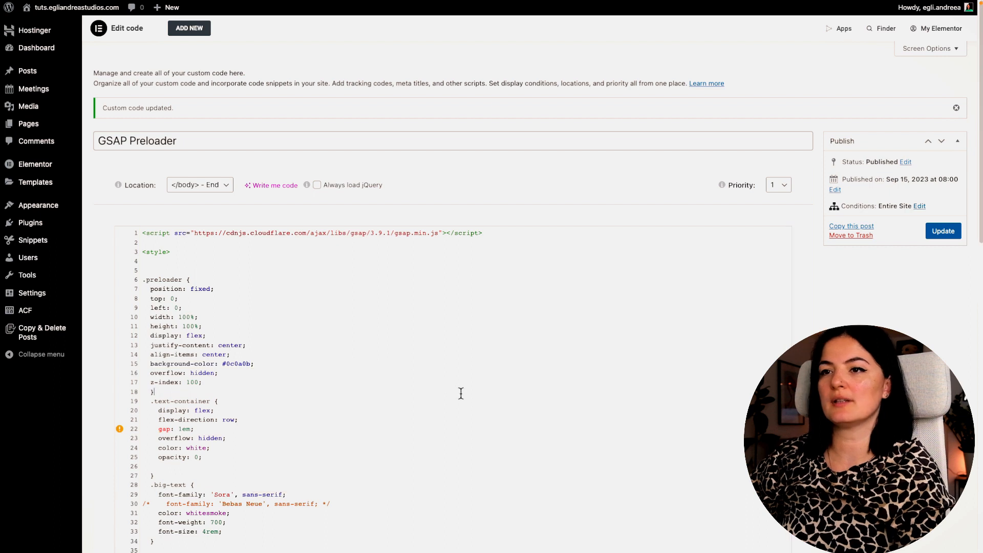
{"action": "scroll", "scroll_direction": "down", "scroll_amount": 3}
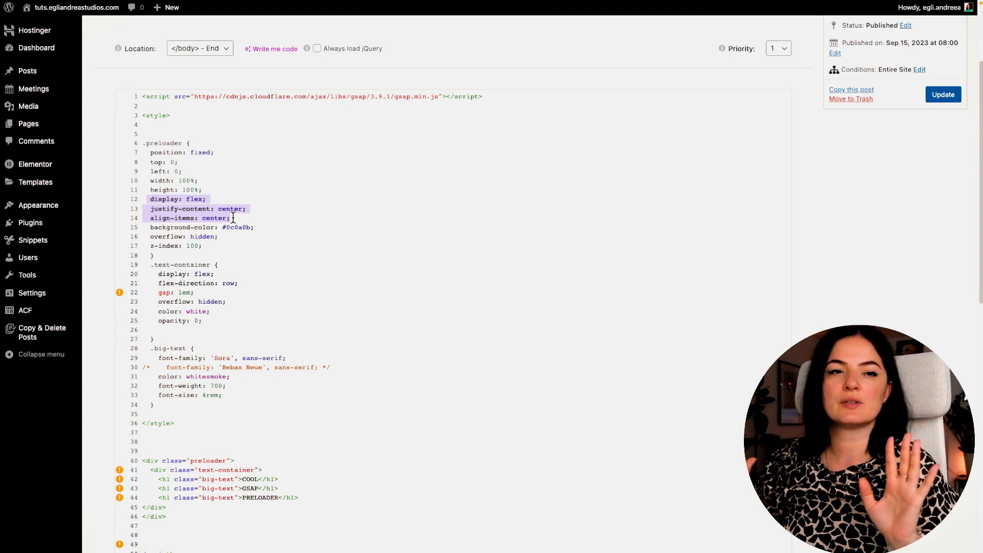
{"action": "scroll", "scroll_direction": "down", "scroll_amount": 3}
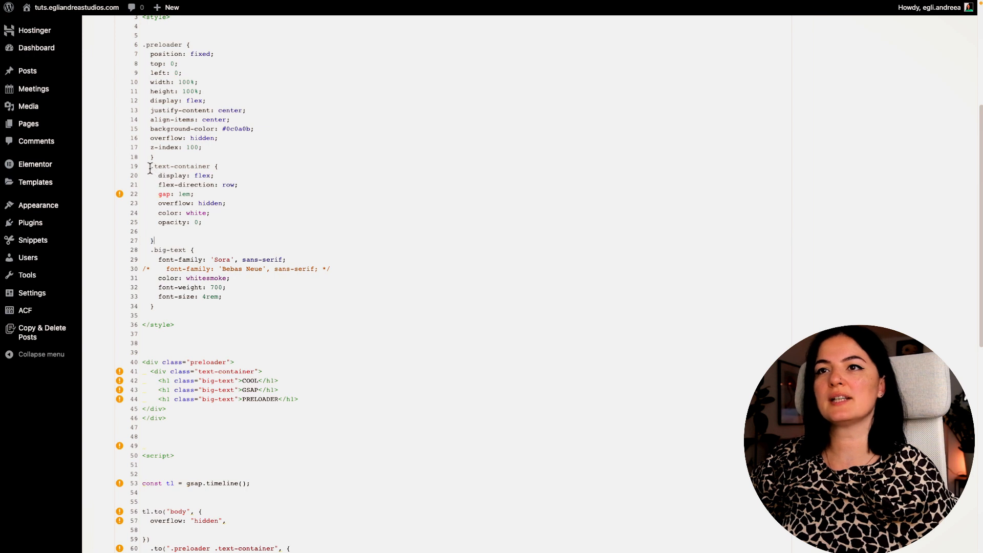
{"action": "left_click_drag", "start_coordinate": [149, 166], "coordinate": [202, 222]}
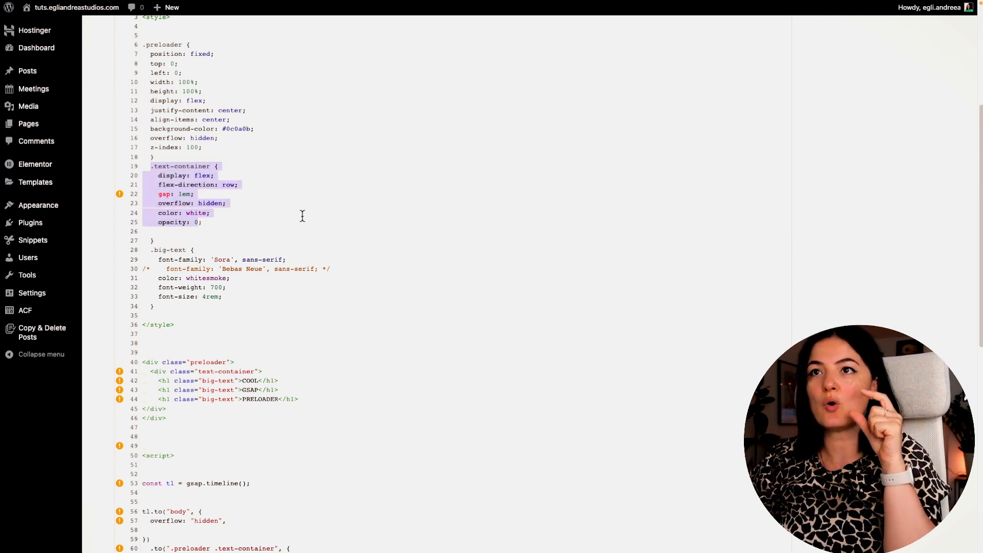
{"action": "mouse_move", "coordinate": [253, 216]}
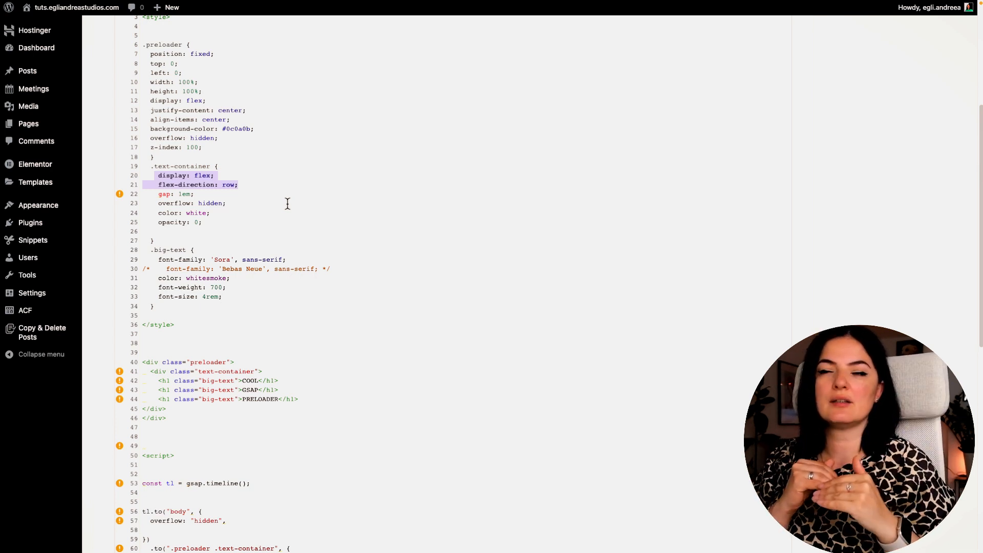
{"action": "mouse_move", "coordinate": [295, 385]}
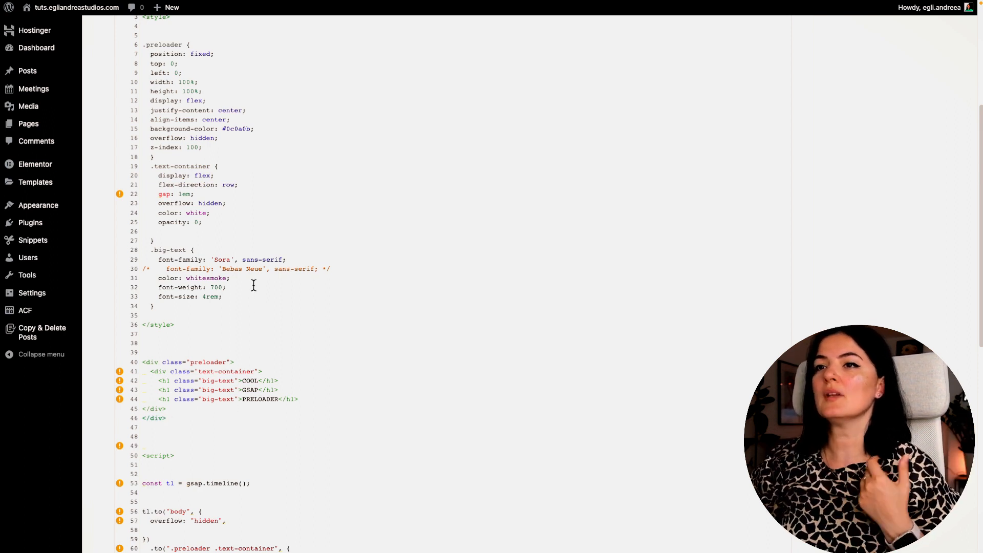
{"action": "mouse_move", "coordinate": [269, 294]}
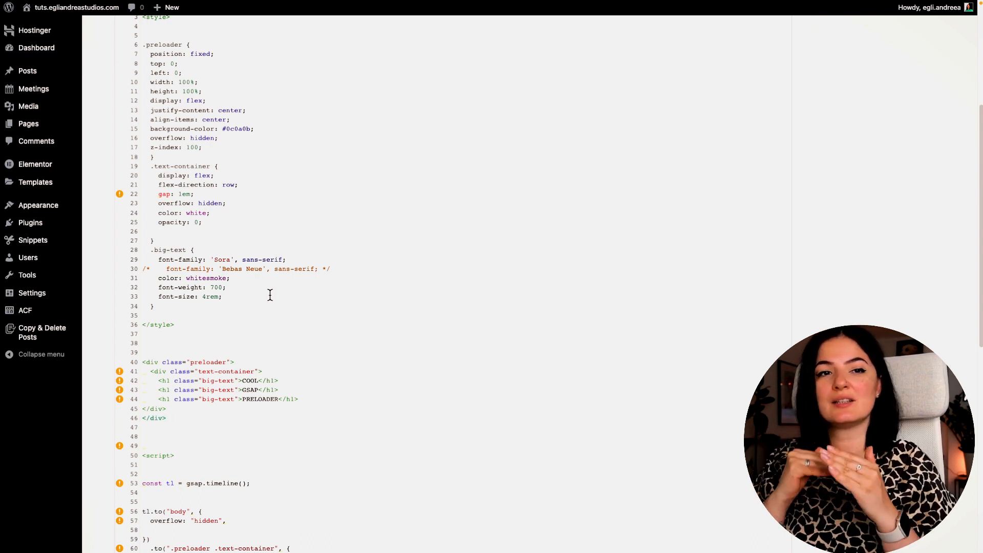
{"action": "double_click", "coordinate": [174, 194]}
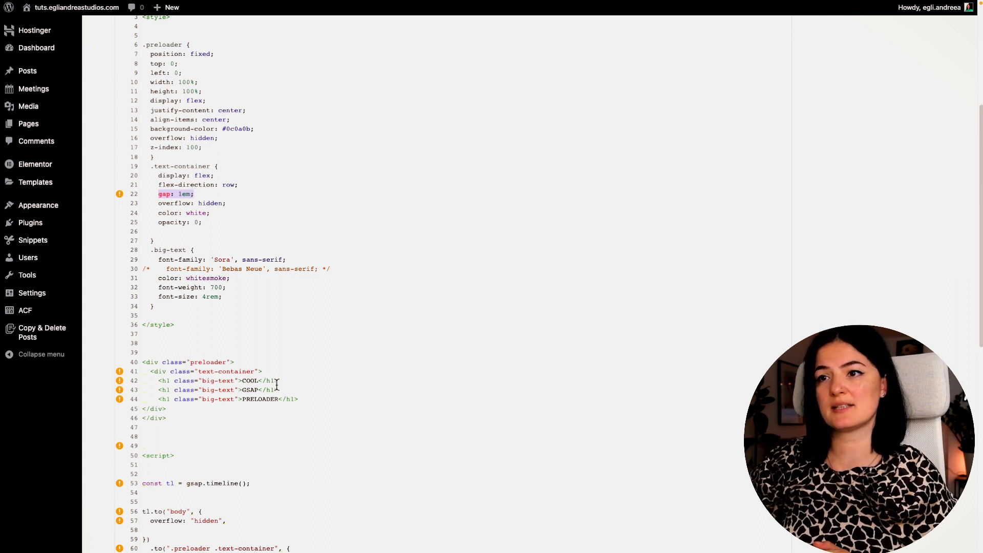
{"action": "left_click", "coordinate": [301, 399]}
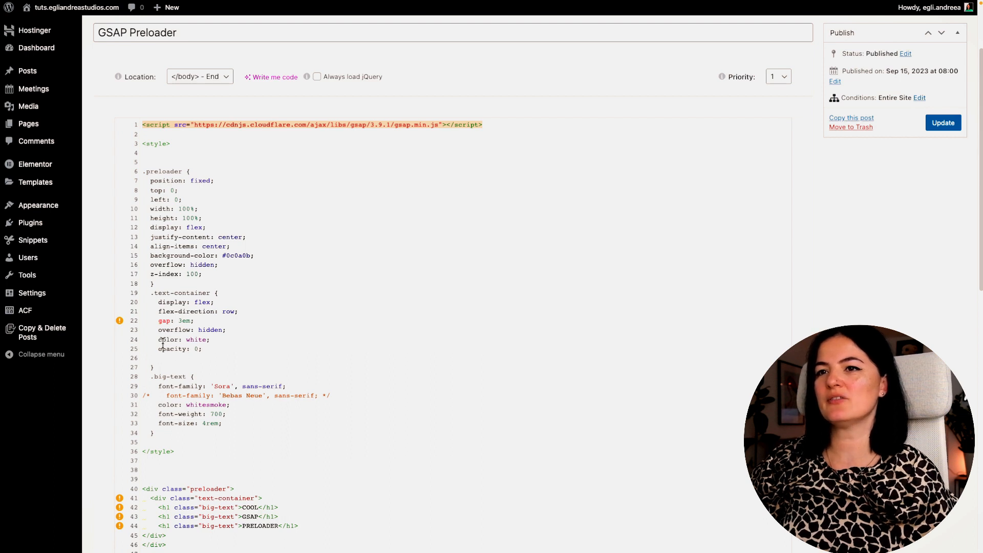
Comment out the .text-container color: white rule, leaving the whitesmoke big-text colour
{"action": "double_click", "coordinate": [182, 339]}
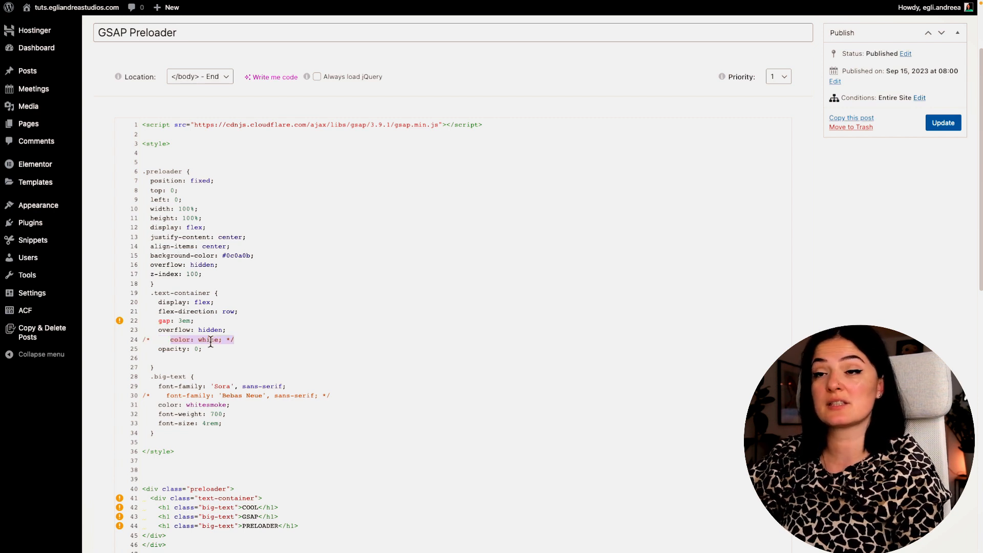
{"action": "scroll", "scroll_direction": "down", "scroll_amount": 3}
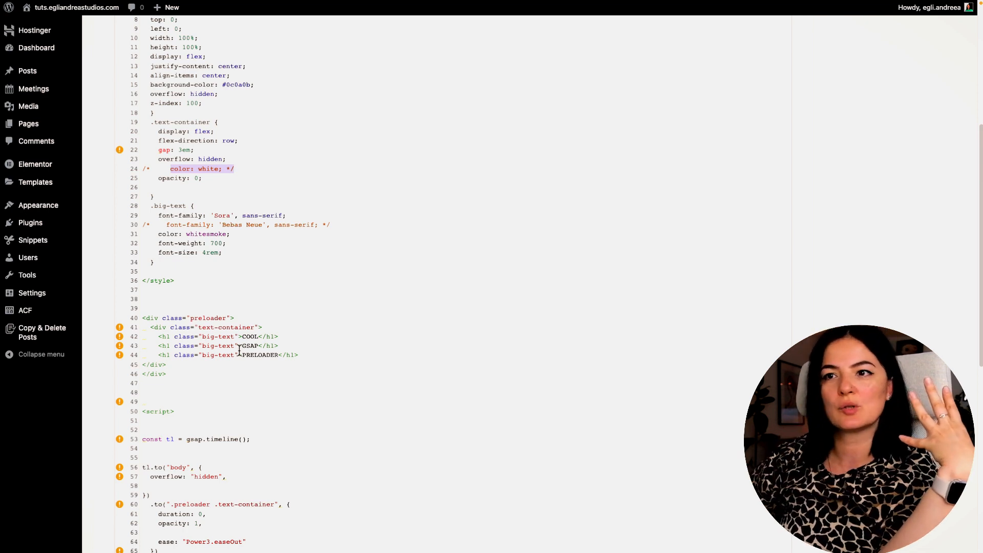
{"action": "scroll", "scroll_direction": "down", "scroll_amount": 3}
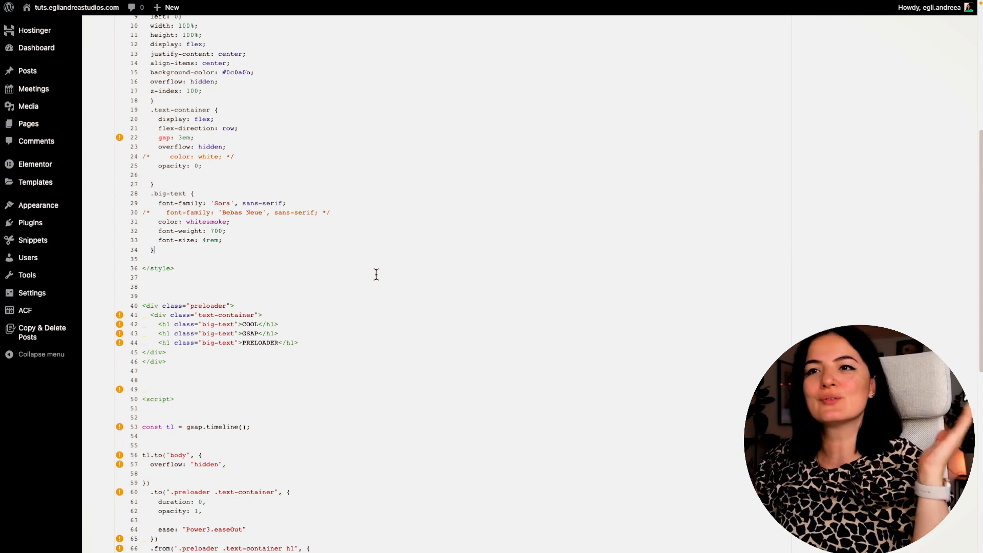
{"action": "scroll", "scroll_direction": "down", "scroll_amount": 3}
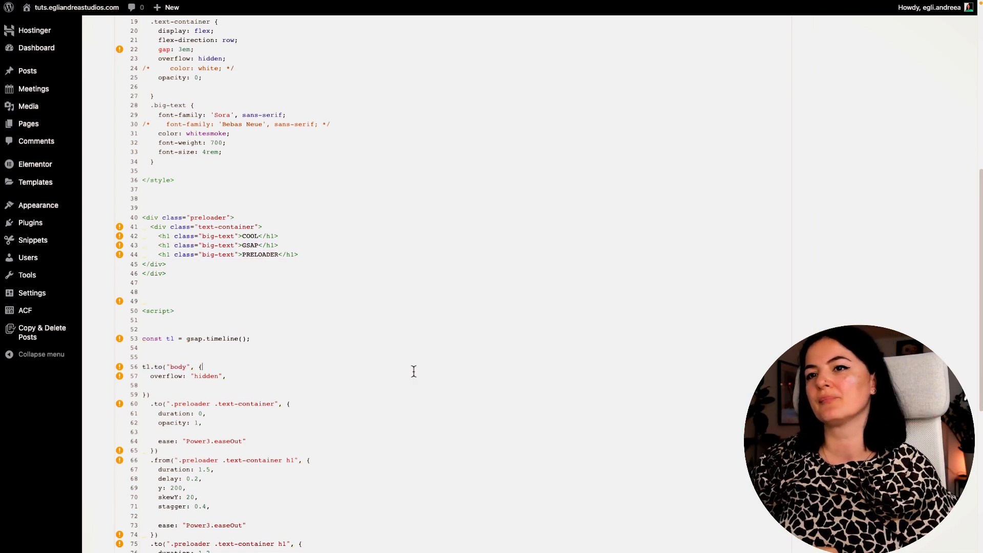
Change the heading exit tween in the GSAP timeline from y: 250 to y: 50
{"action": "scroll", "scroll_direction": "down", "scroll_amount": 3}
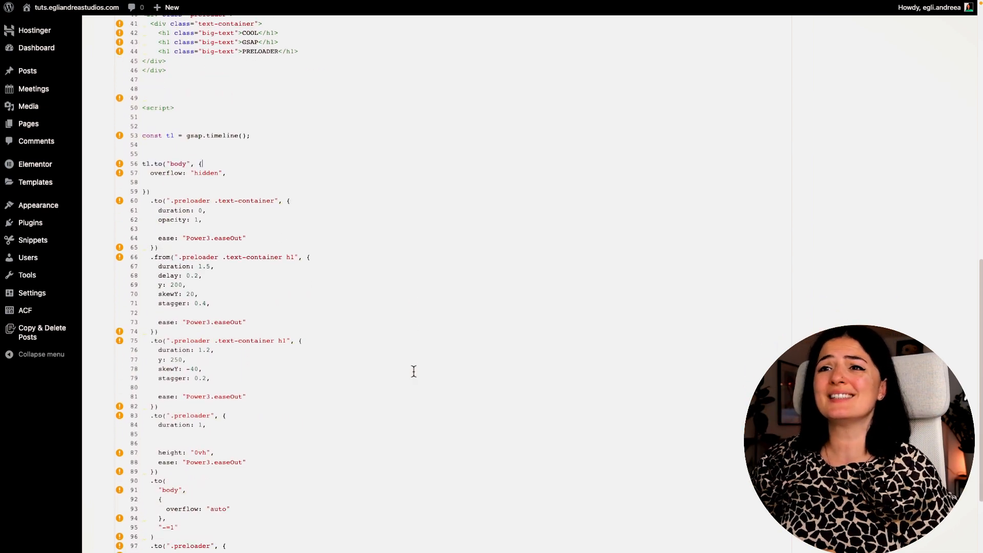
{"action": "scroll", "scroll_direction": "down", "scroll_amount": 3}
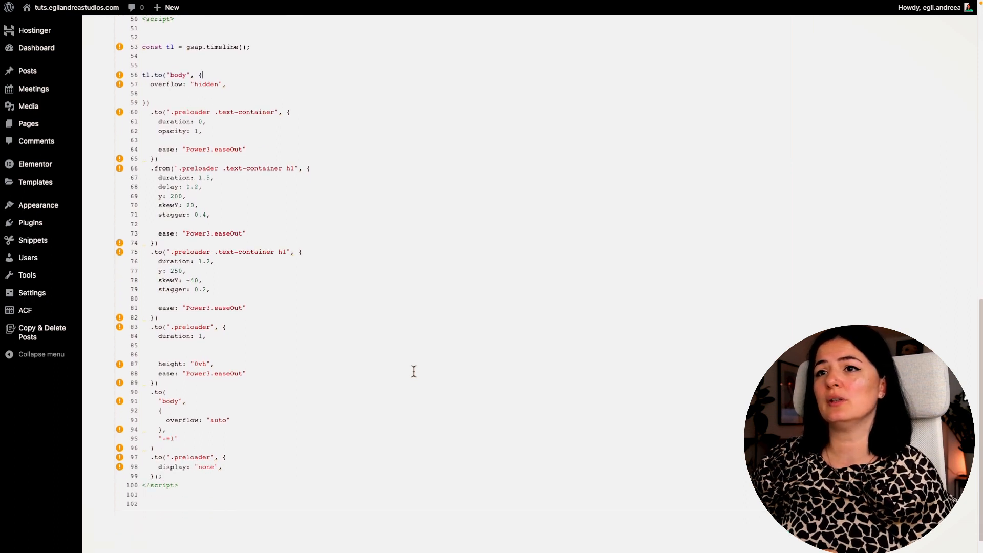
{"action": "scroll", "scroll_direction": "up", "scroll_amount": 3}
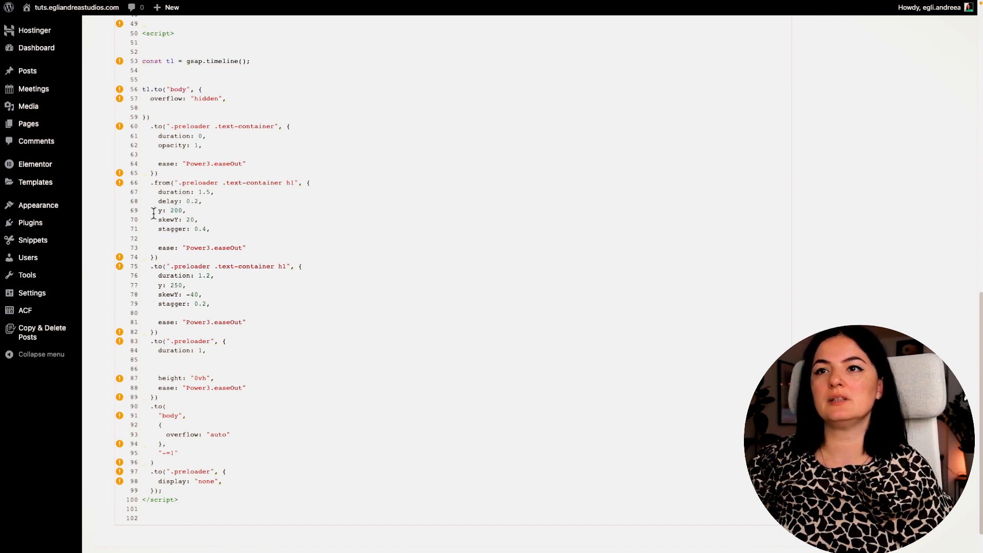
{"action": "double_click", "coordinate": [162, 285]}
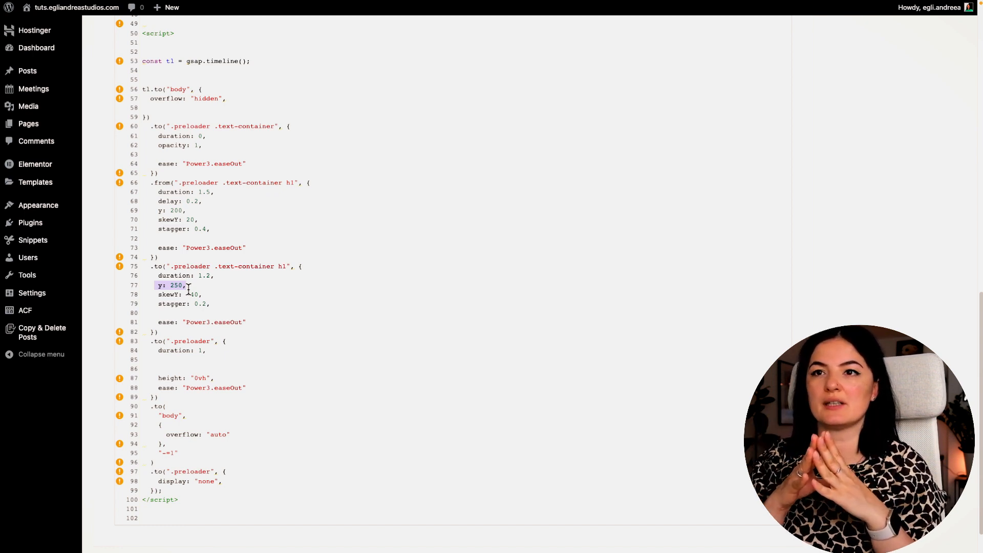
{"action": "scroll", "scroll_direction": "up", "scroll_amount": 3}
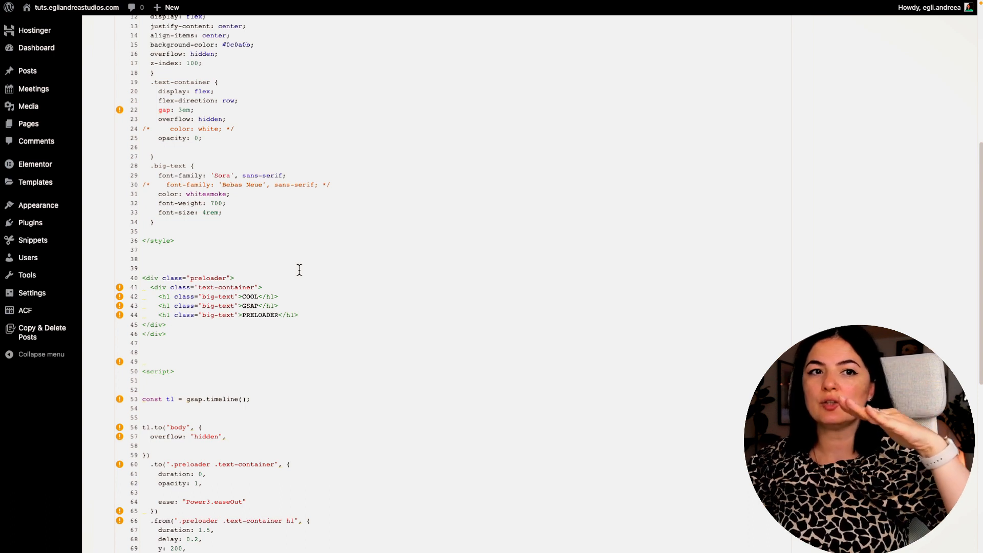
{"action": "scroll", "scroll_direction": "down", "scroll_amount": 3}
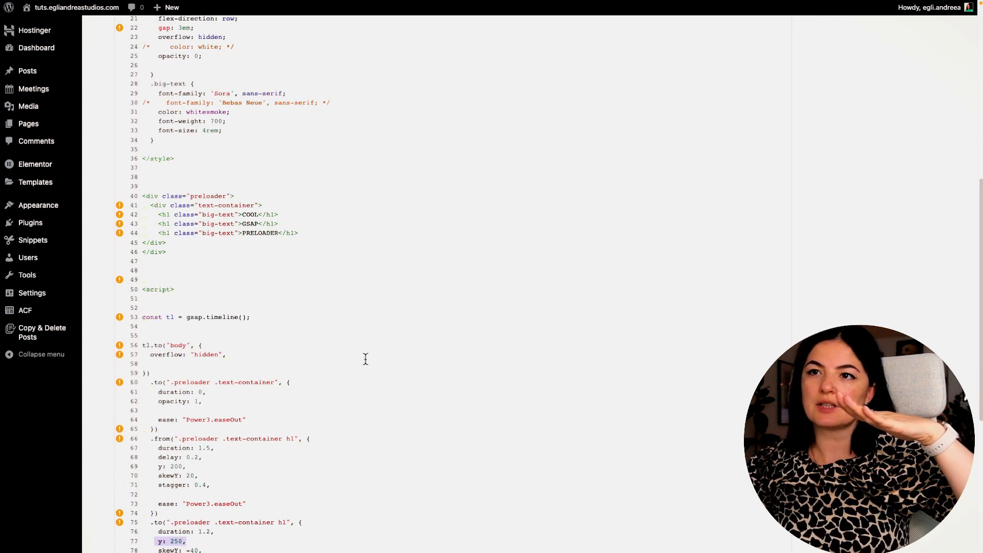
{"action": "scroll", "scroll_direction": "down", "scroll_amount": 3}
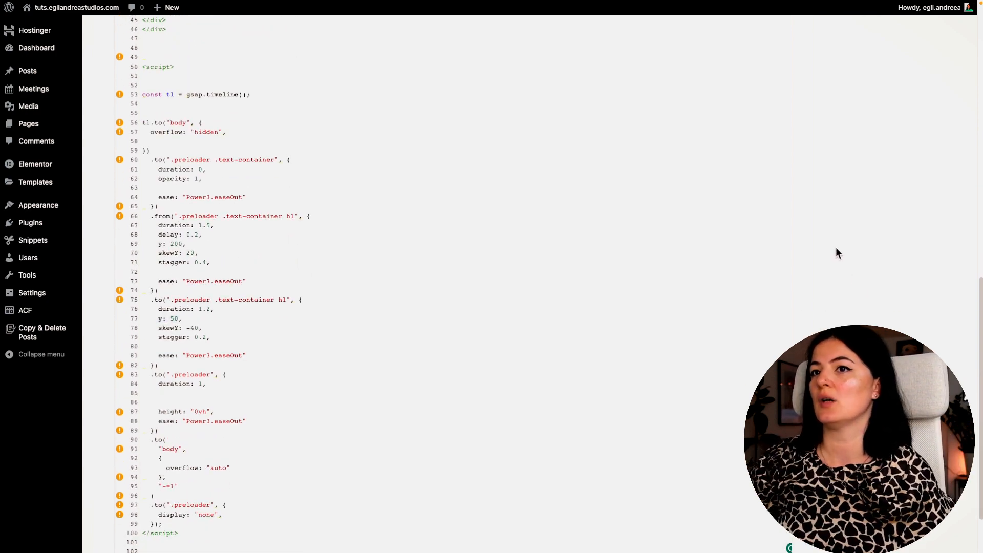
Update the GSAP Preloader custom code and confirm the 'Custom code updated' notice
{"action": "scroll", "scroll_direction": "up", "scroll_amount": 3}
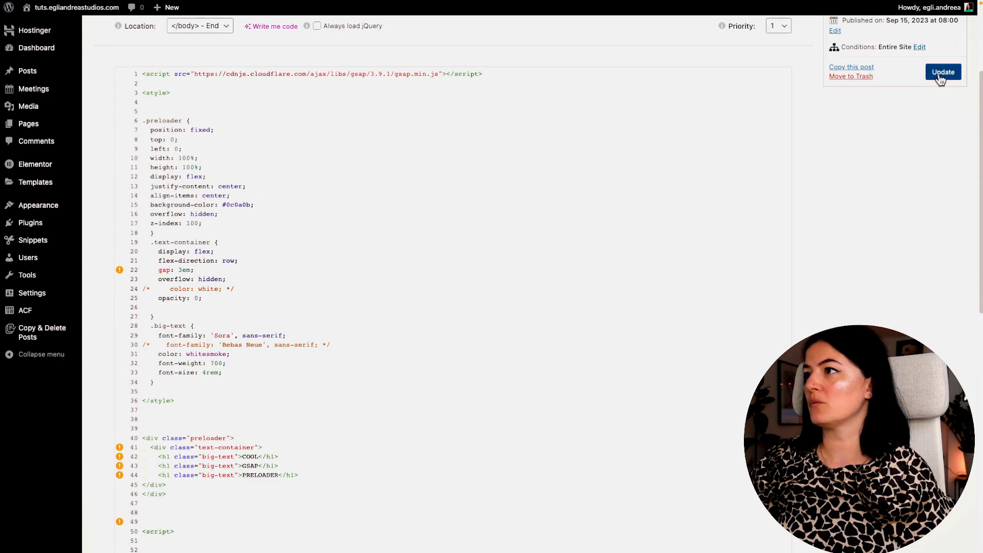
{"action": "left_click", "coordinate": [943, 72]}
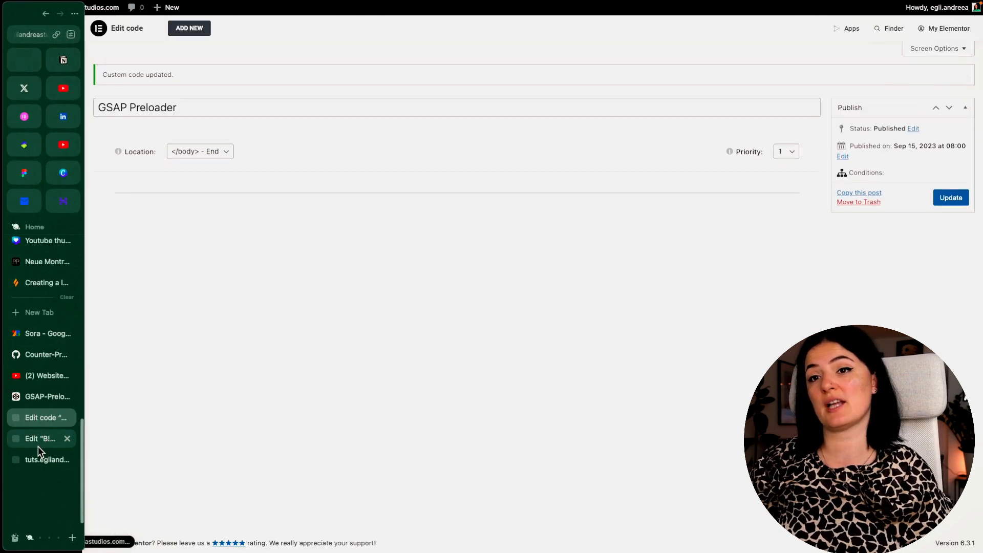
{"action": "left_click", "coordinate": [46, 459]}
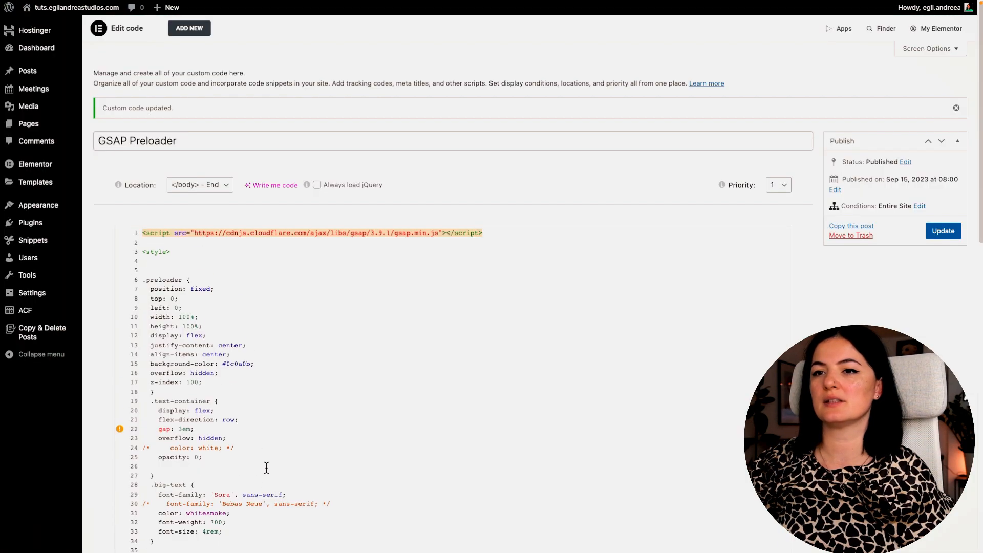
Set the exit tween to y: 150 and skewY: -20, then preview the black preloader on the live site
{"action": "scroll", "scroll_direction": "down", "scroll_amount": 3}
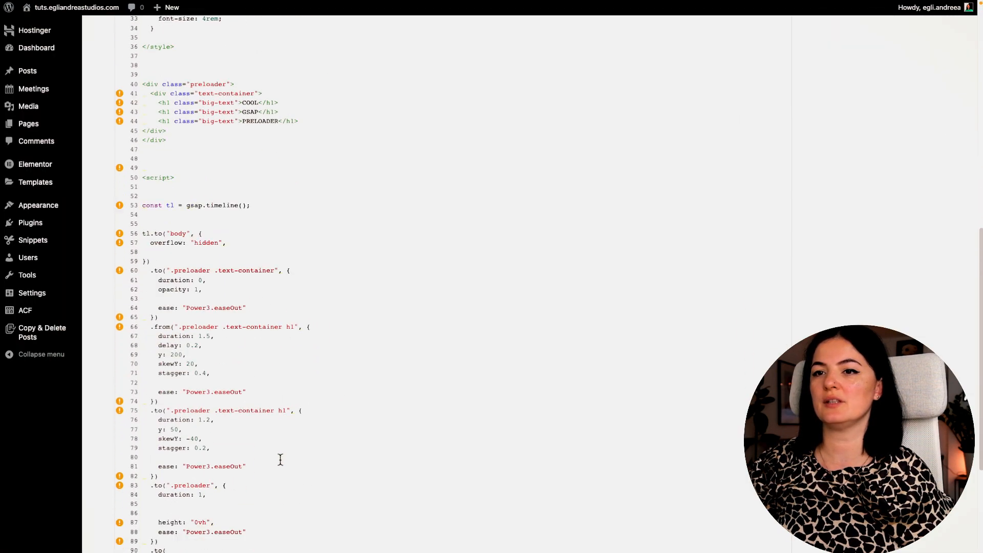
{"action": "scroll", "scroll_direction": "down", "scroll_amount": 3}
{"action": "type", "text": "1"}
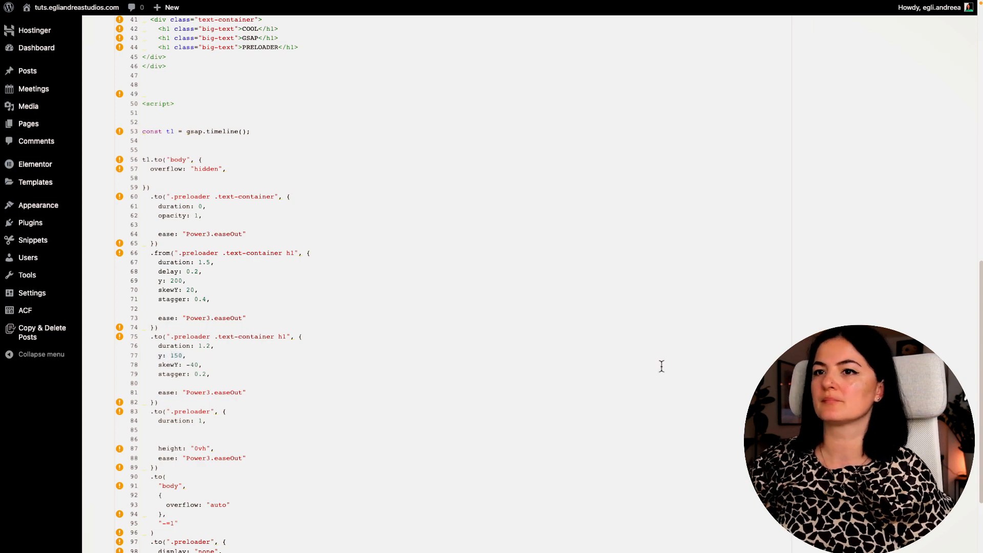
{"action": "scroll", "scroll_direction": "up", "scroll_amount": 3}
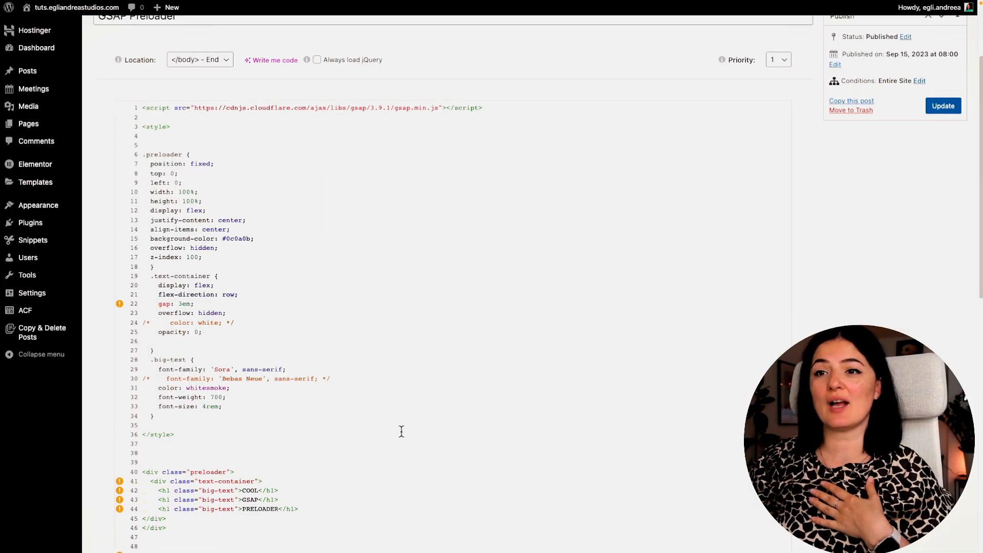
{"action": "scroll", "scroll_direction": "down", "scroll_amount": 3}
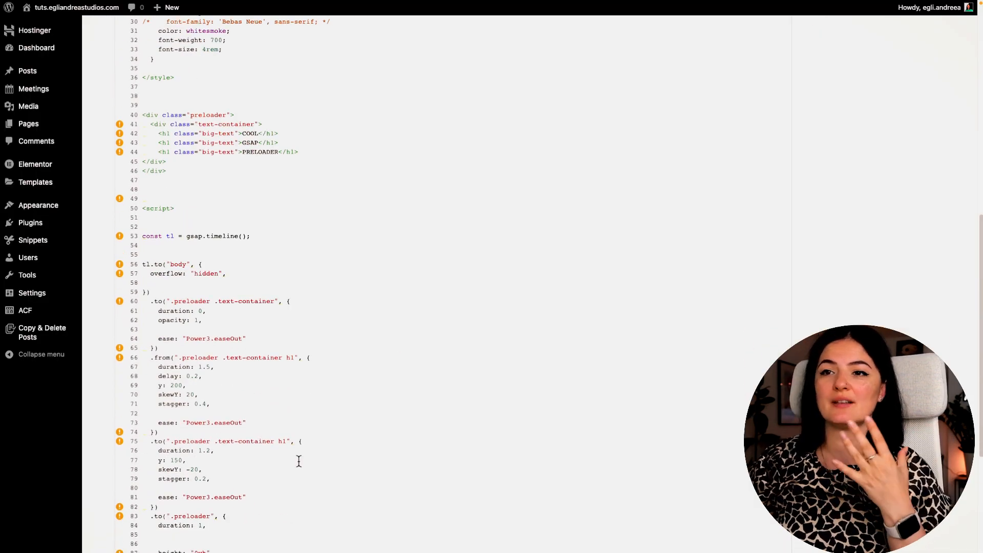
{"action": "scroll", "scroll_direction": "down", "scroll_amount": 3}
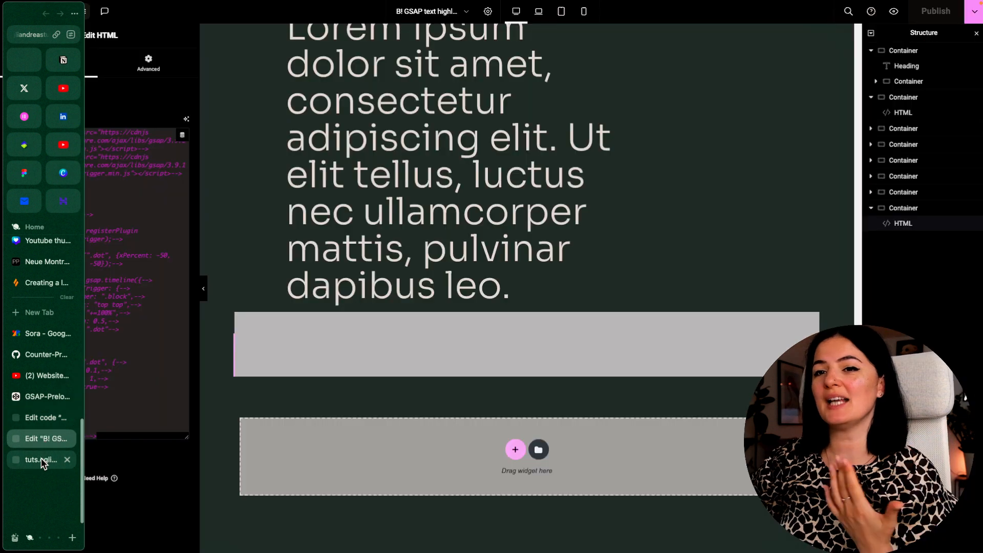
{"action": "left_click", "coordinate": [40, 460]}
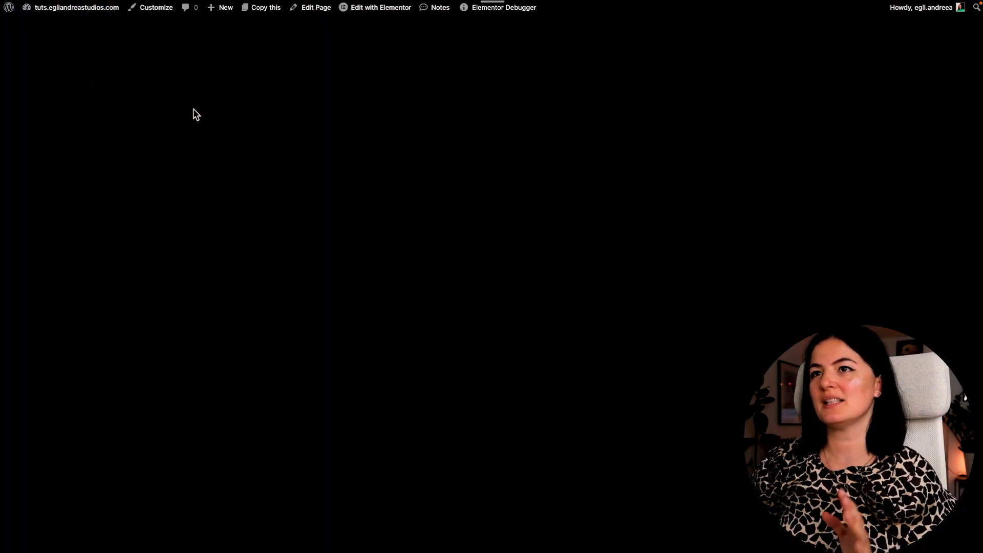